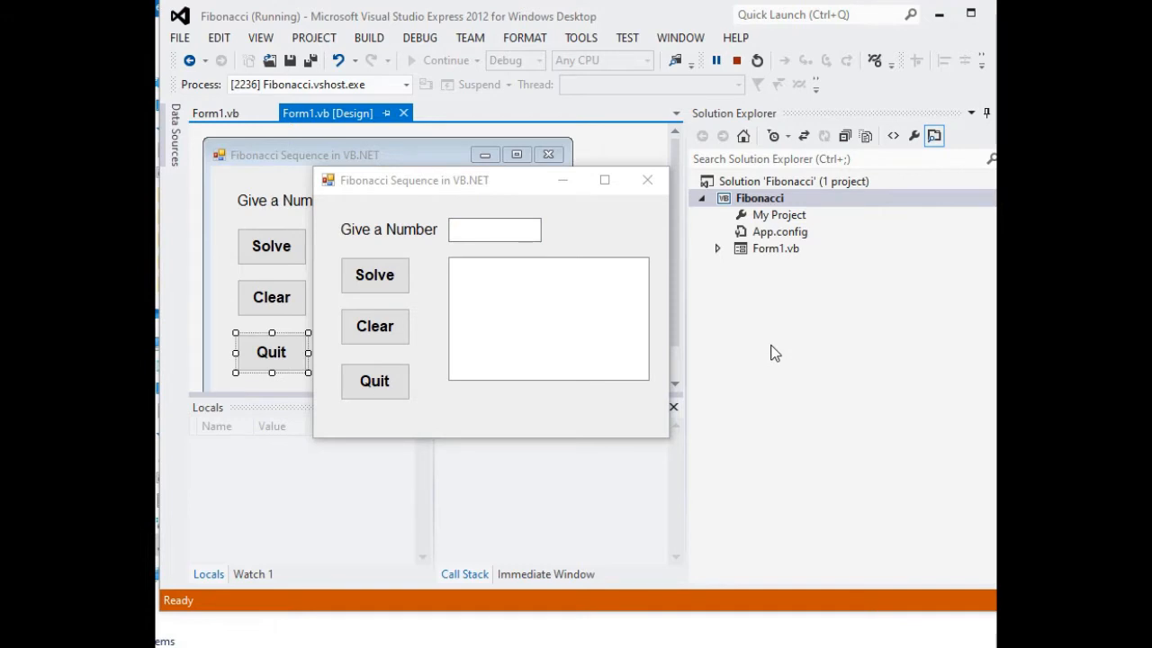
mouse_move(779, 348)
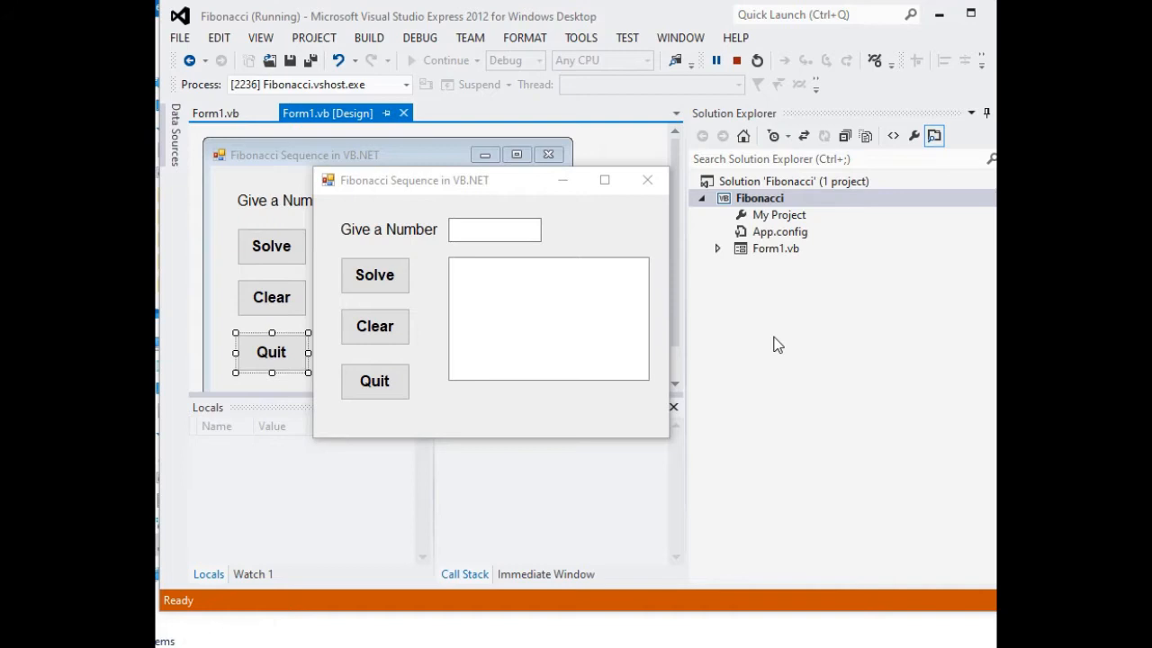
mouse_move(559, 180)
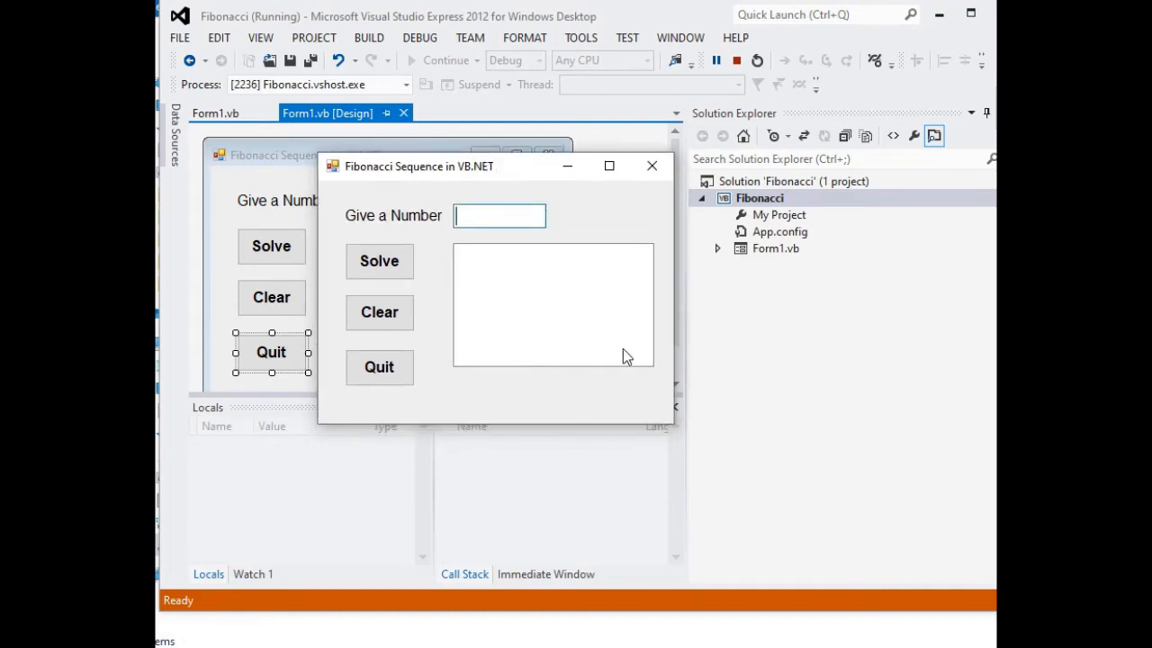
mouse_move(575, 415)
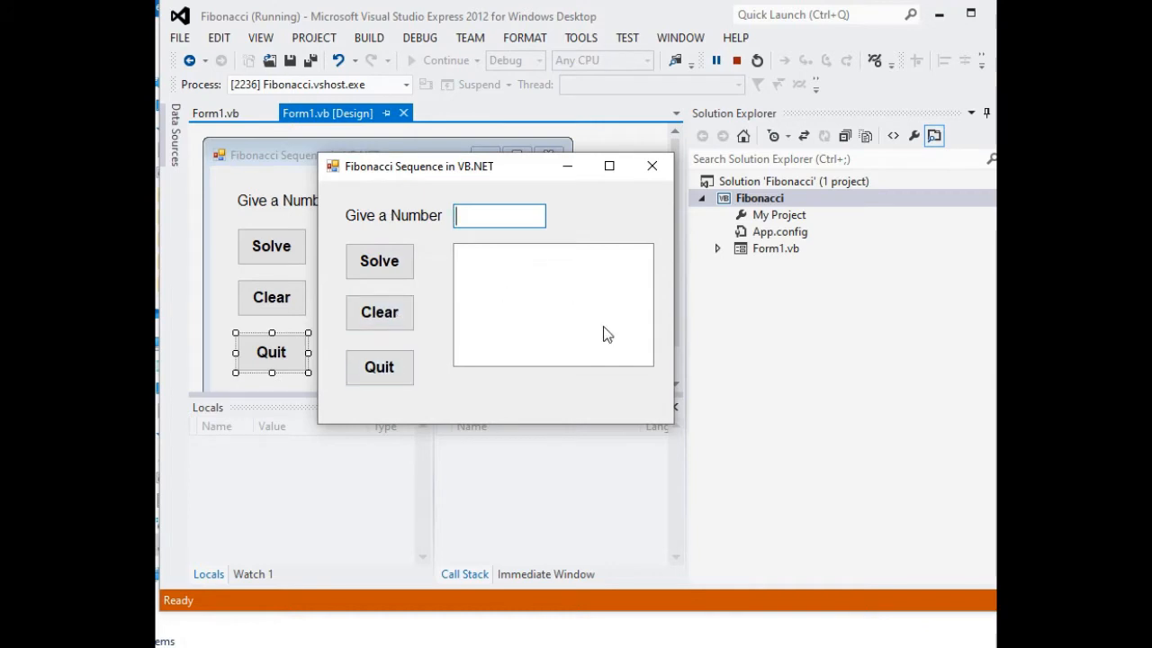
Solve the Fibonacci list for 5, then clear the form
type("5")
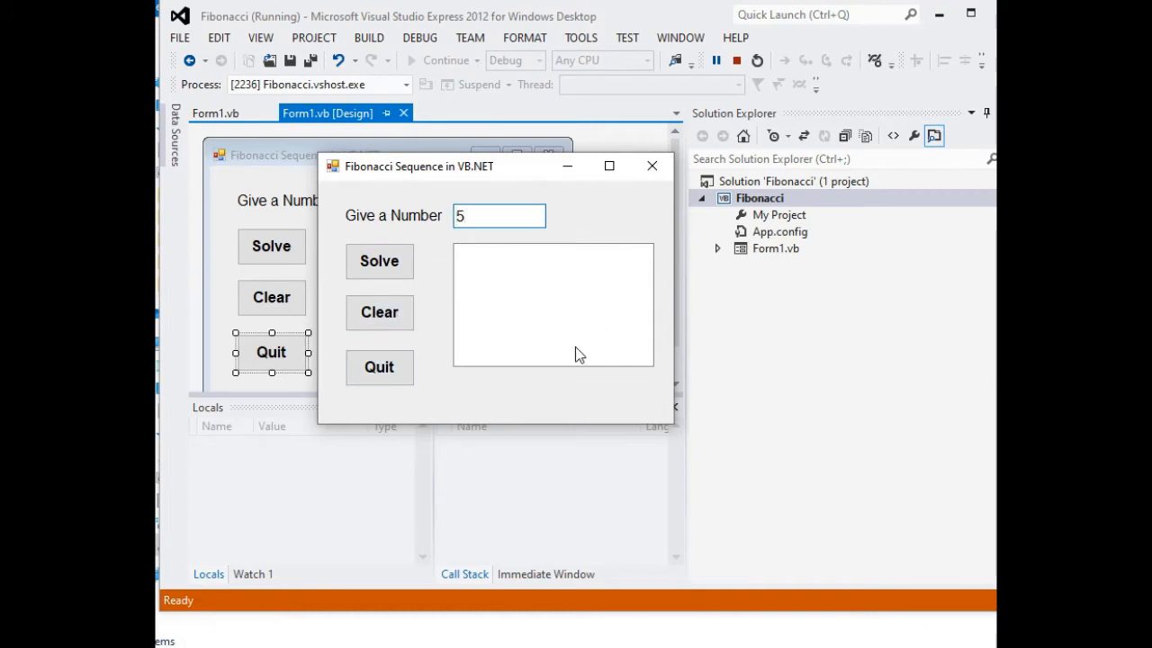
left_click(379, 261)
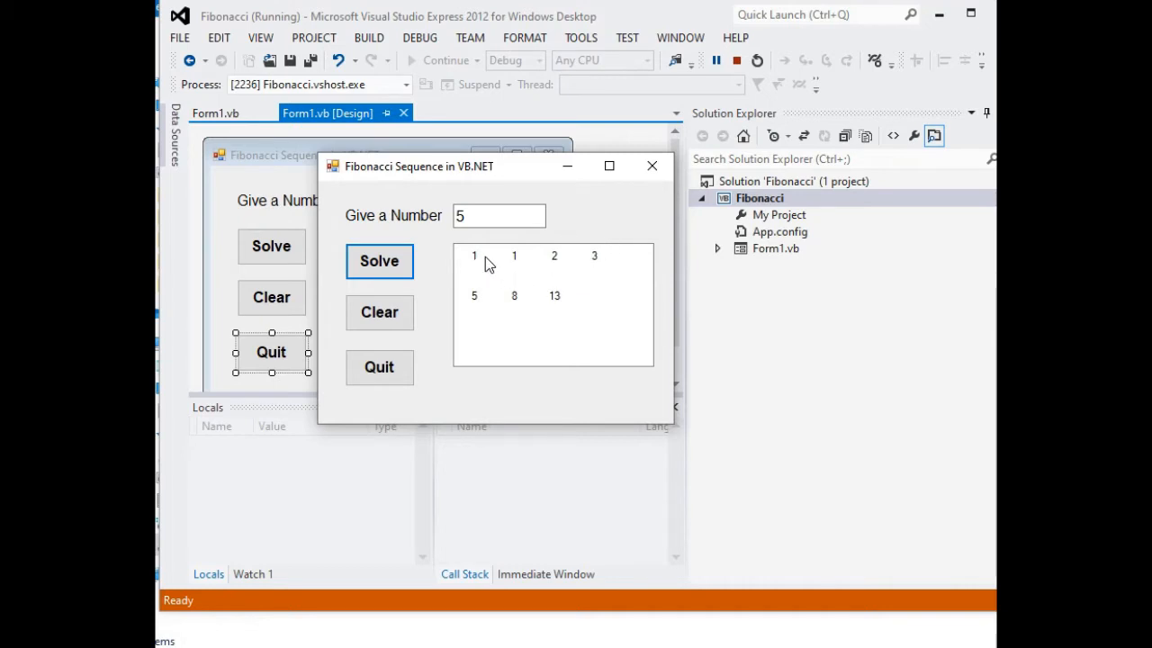
mouse_move(518, 270)
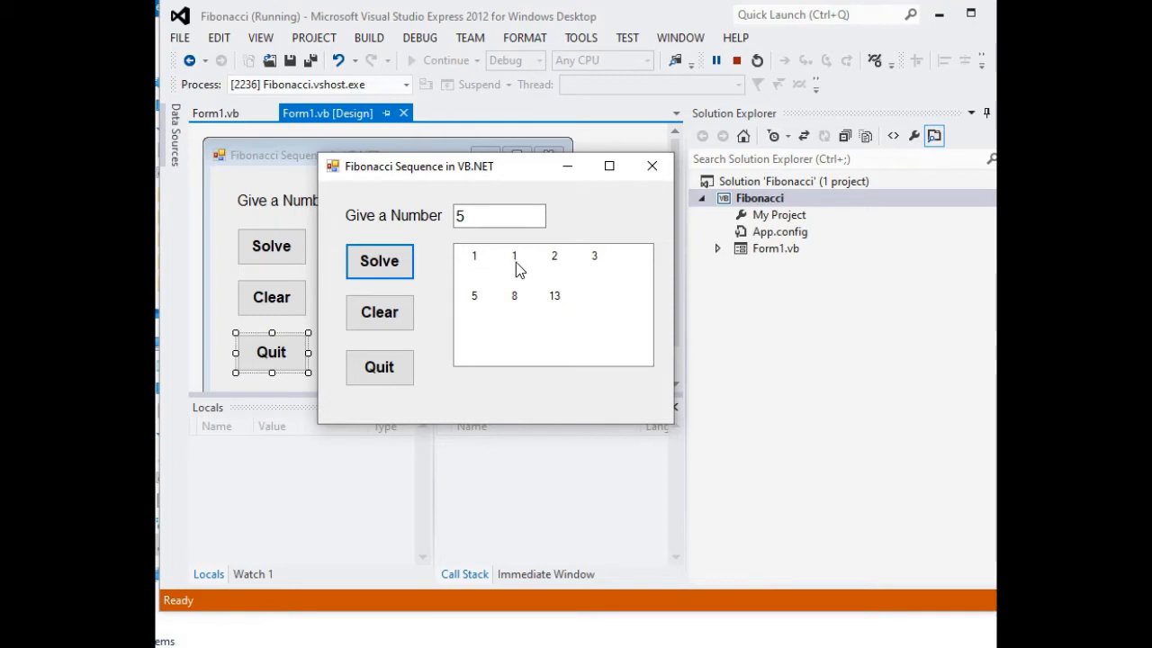
mouse_move(492, 269)
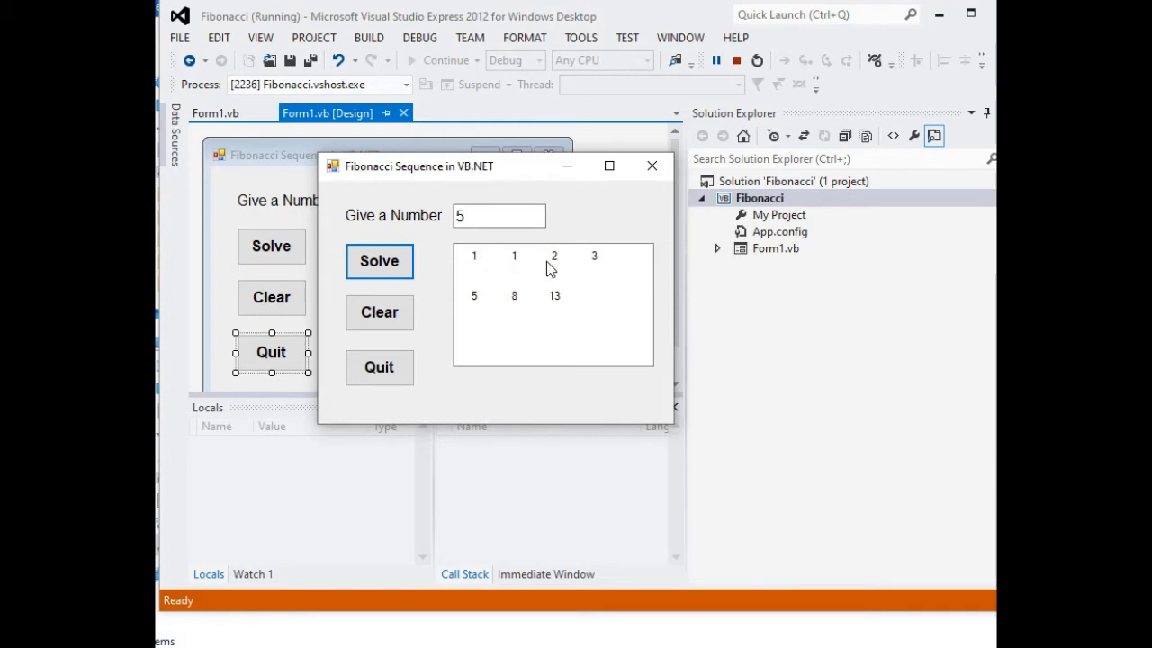
mouse_move(604, 270)
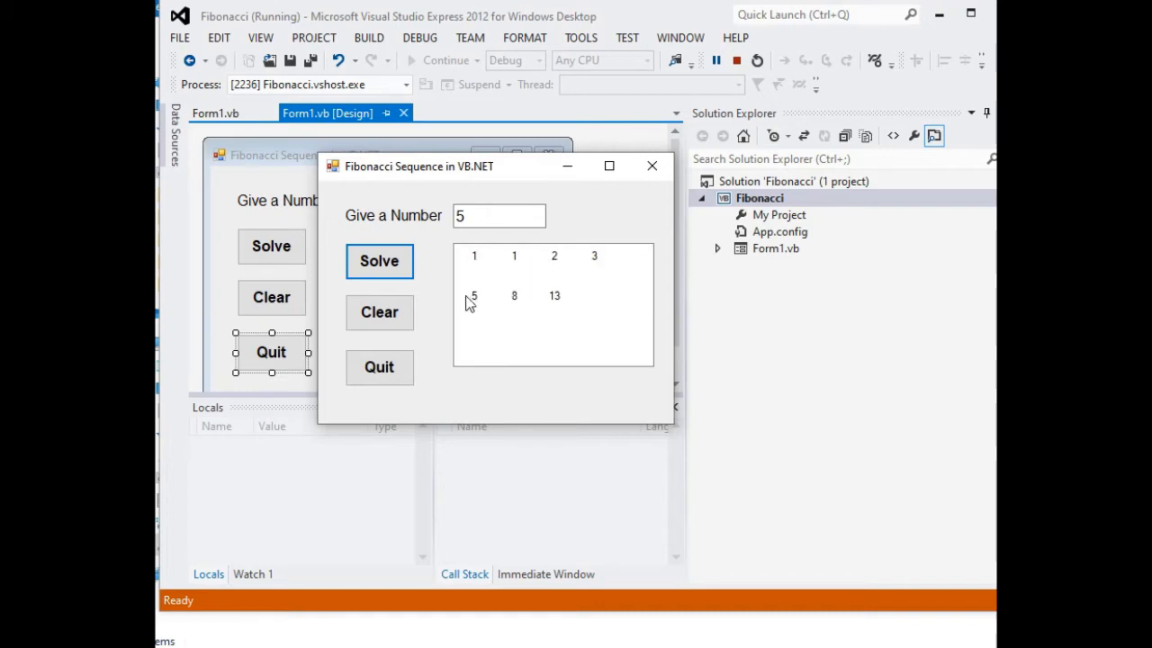
mouse_move(607, 266)
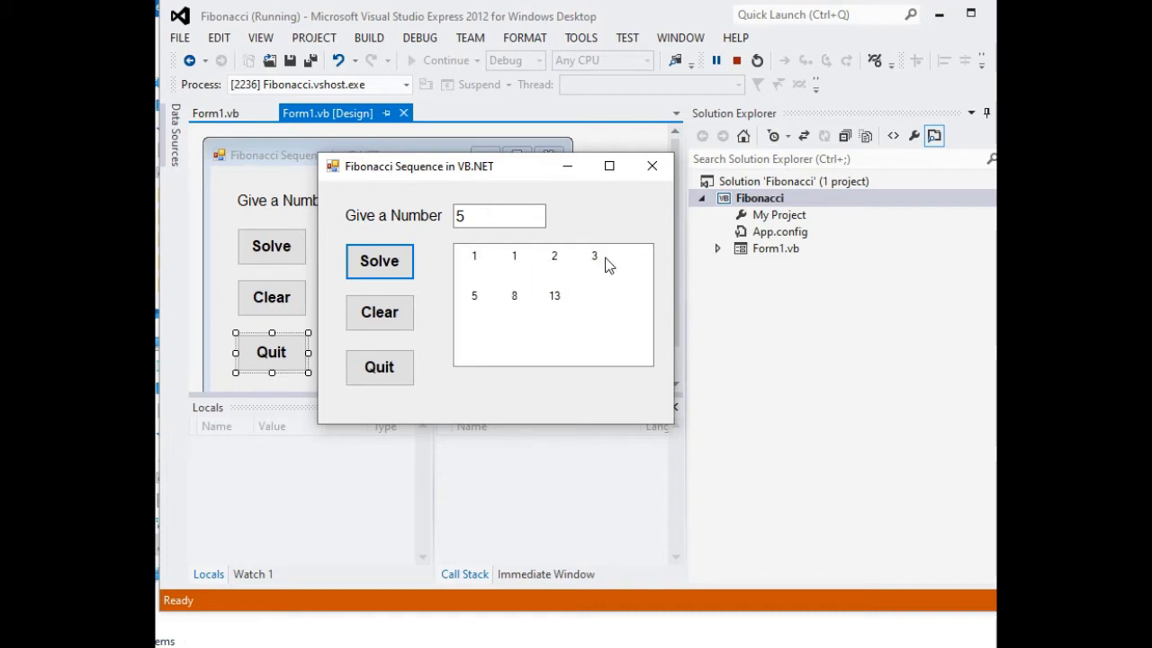
mouse_move(516, 299)
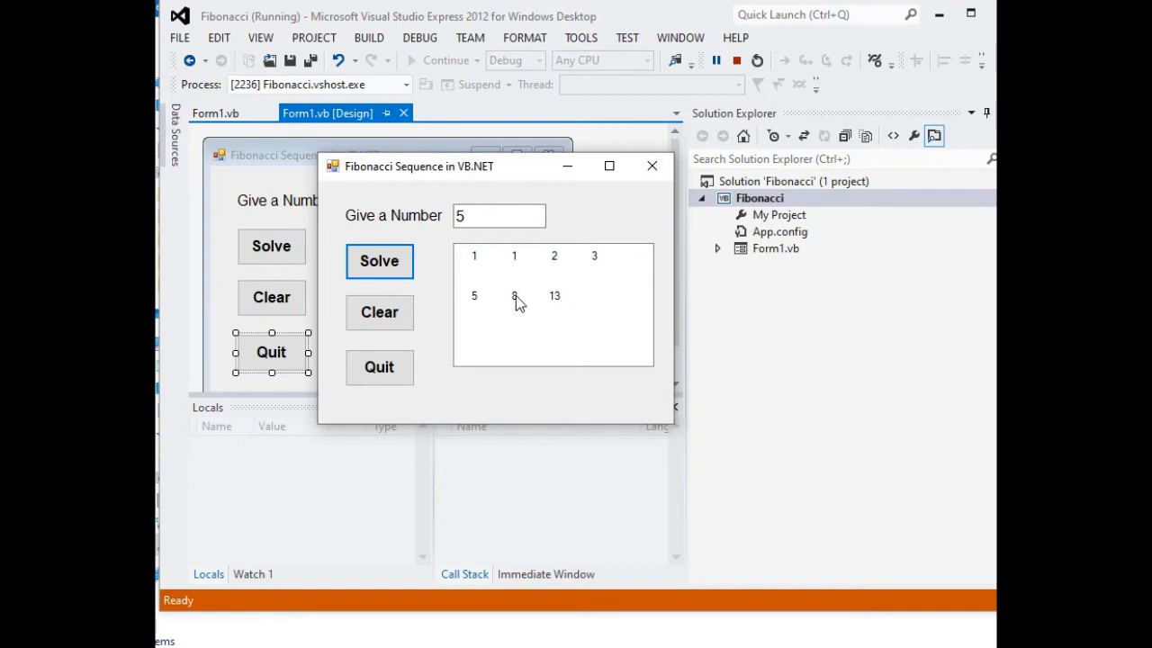
mouse_move(560, 310)
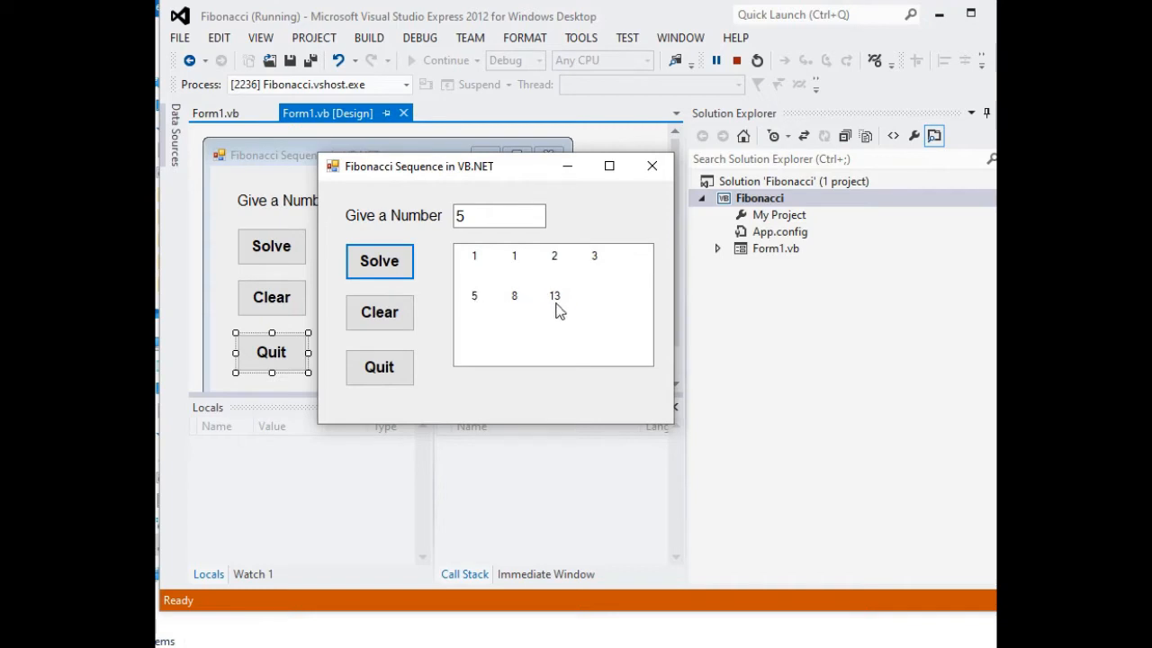
left_click(378, 312)
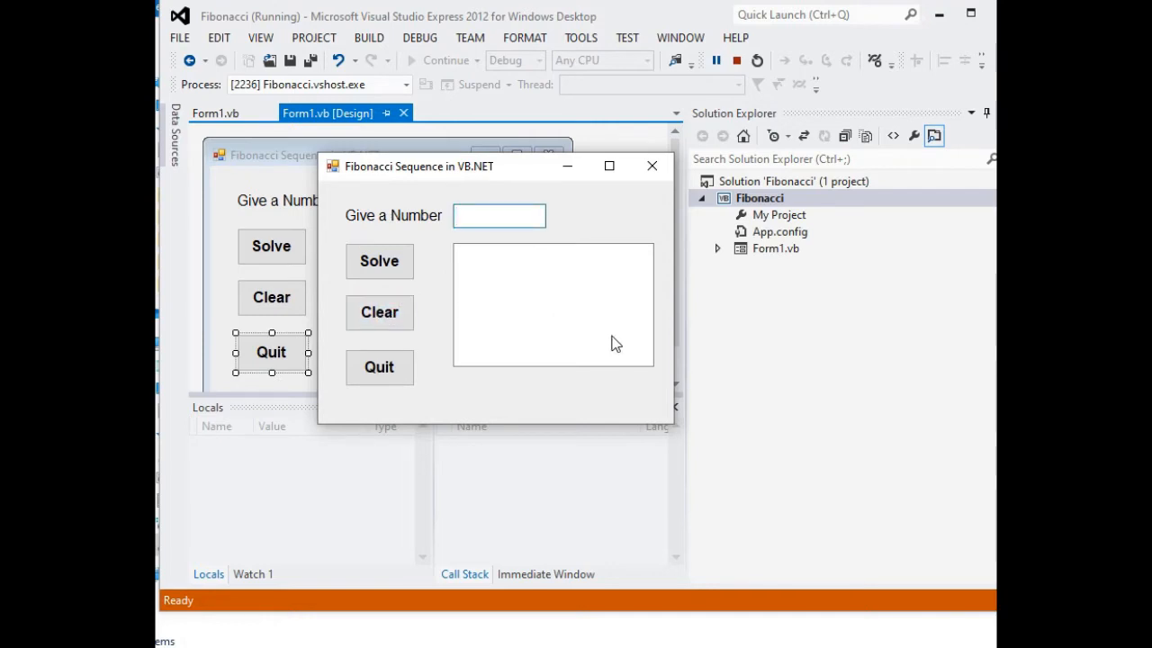
Solve for 6 to list 1 through 13, clear it, and quit the app
left_click(378, 261)
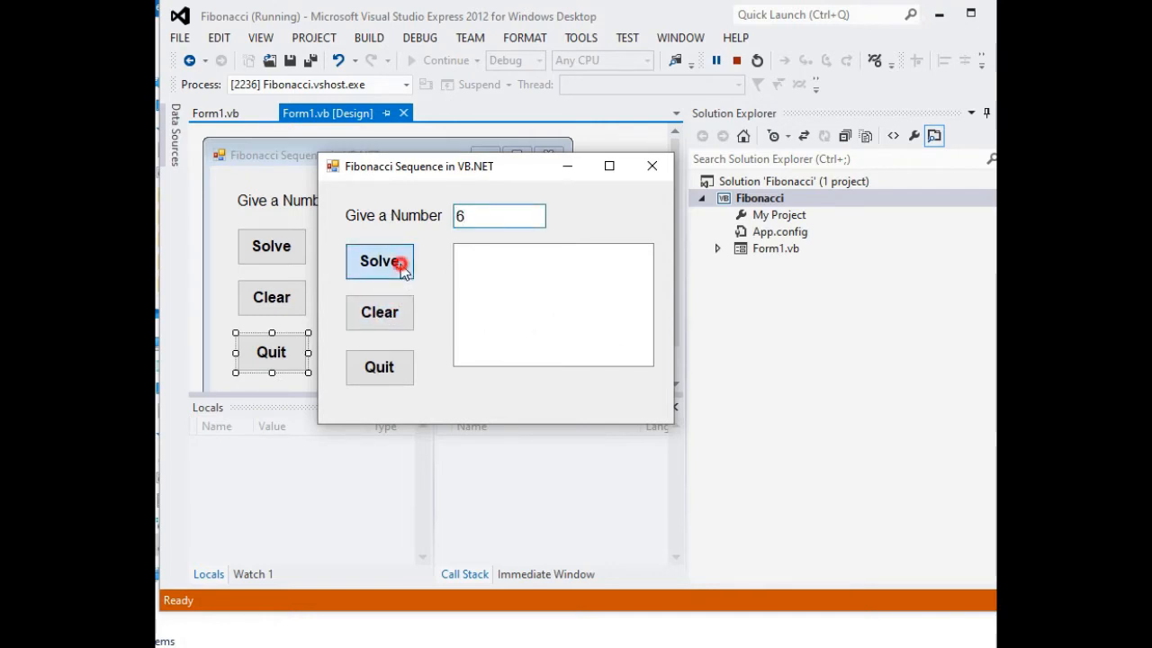
left_click(379, 261)
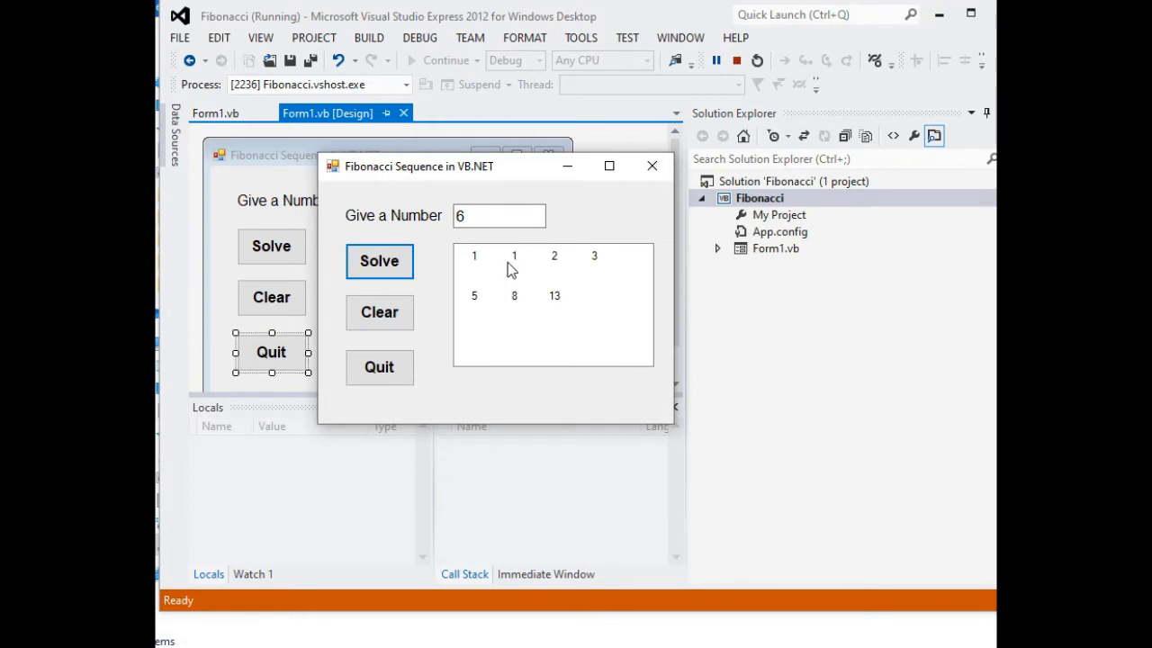
mouse_move(517, 270)
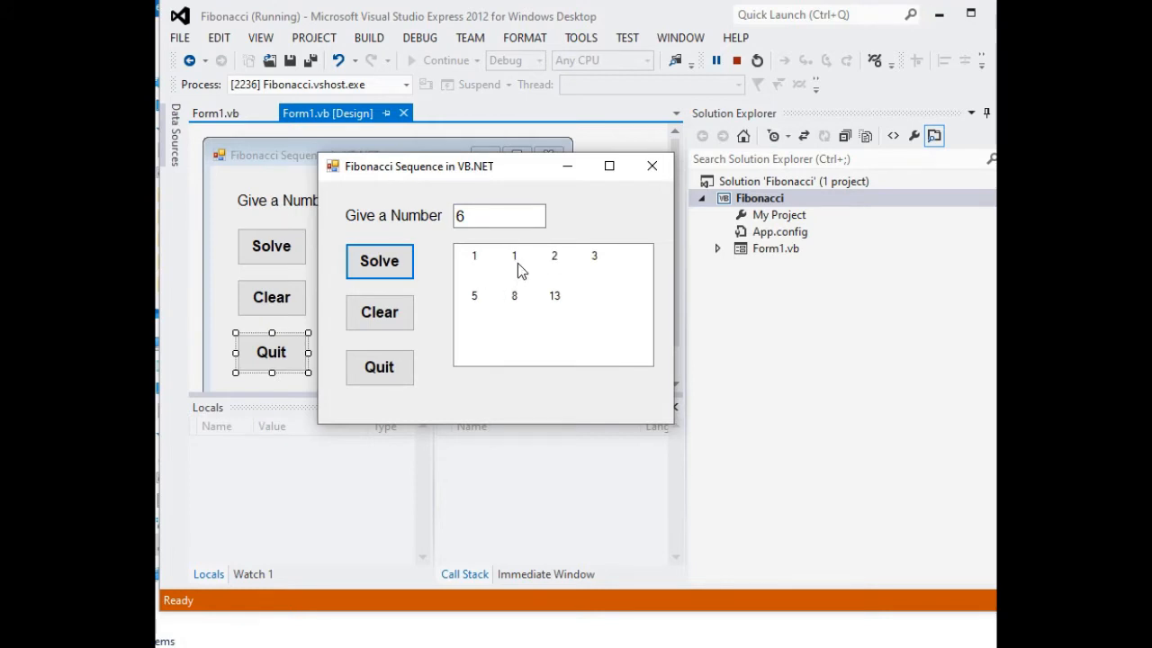
mouse_move(560, 273)
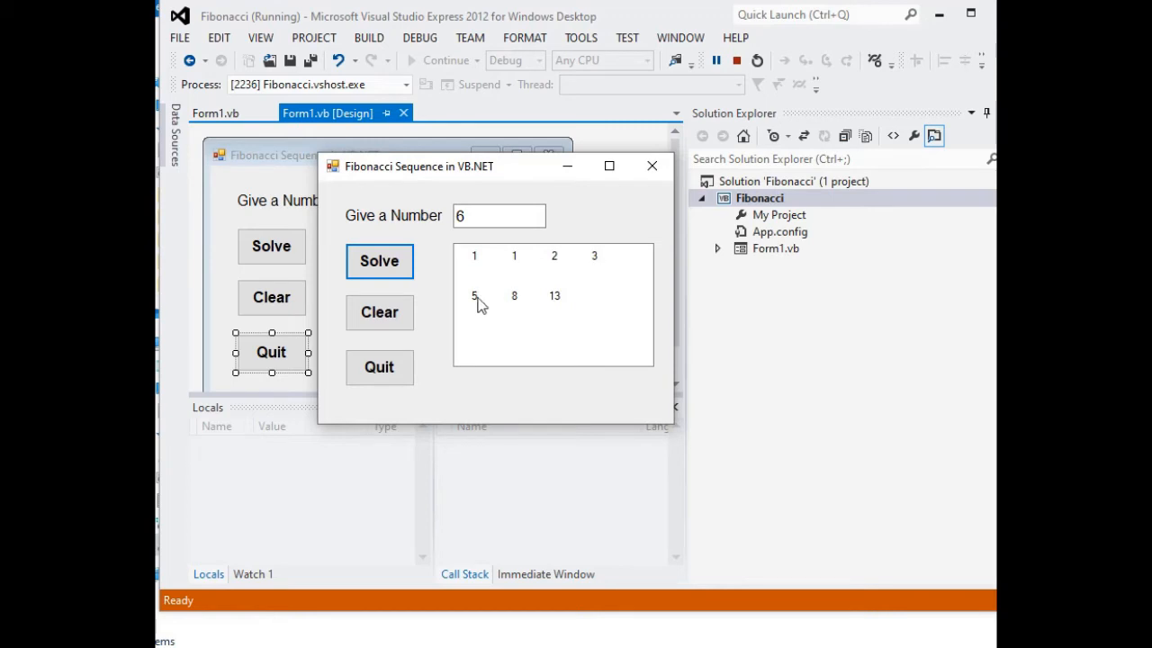
mouse_move(555, 309)
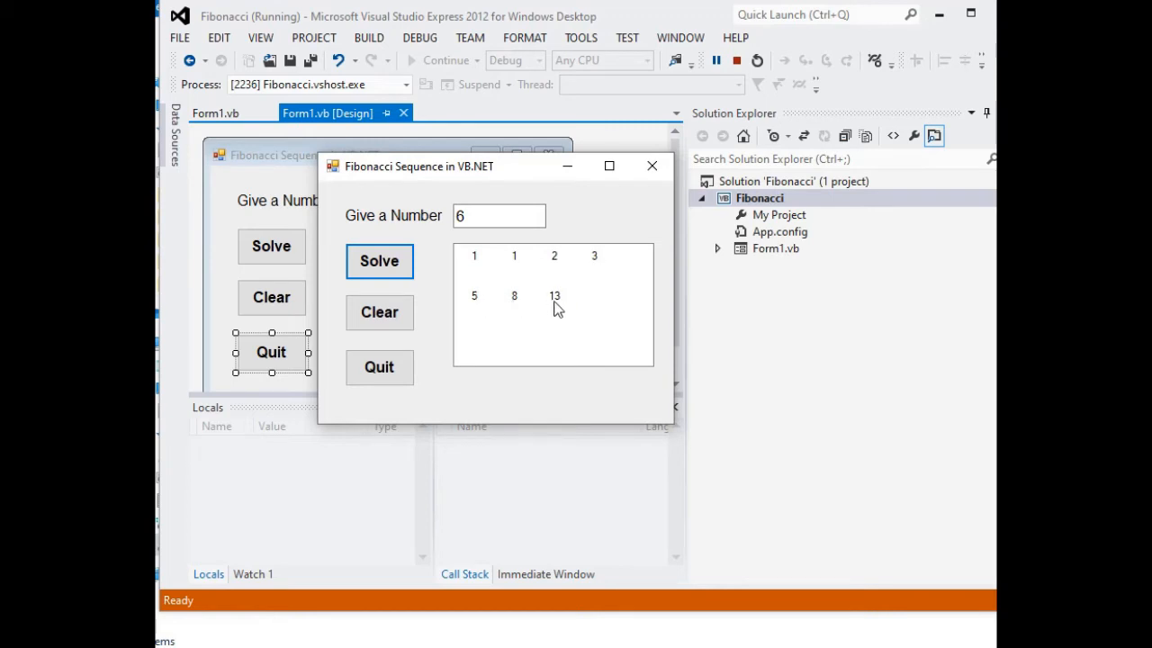
left_click(379, 313)
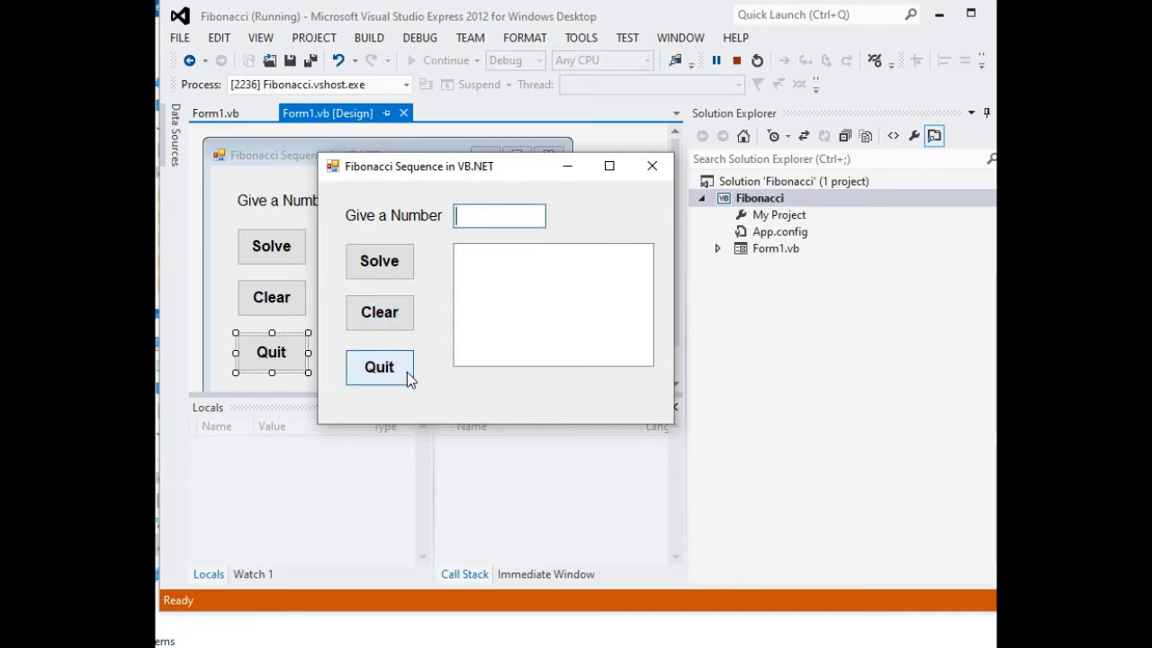
left_click(379, 366)
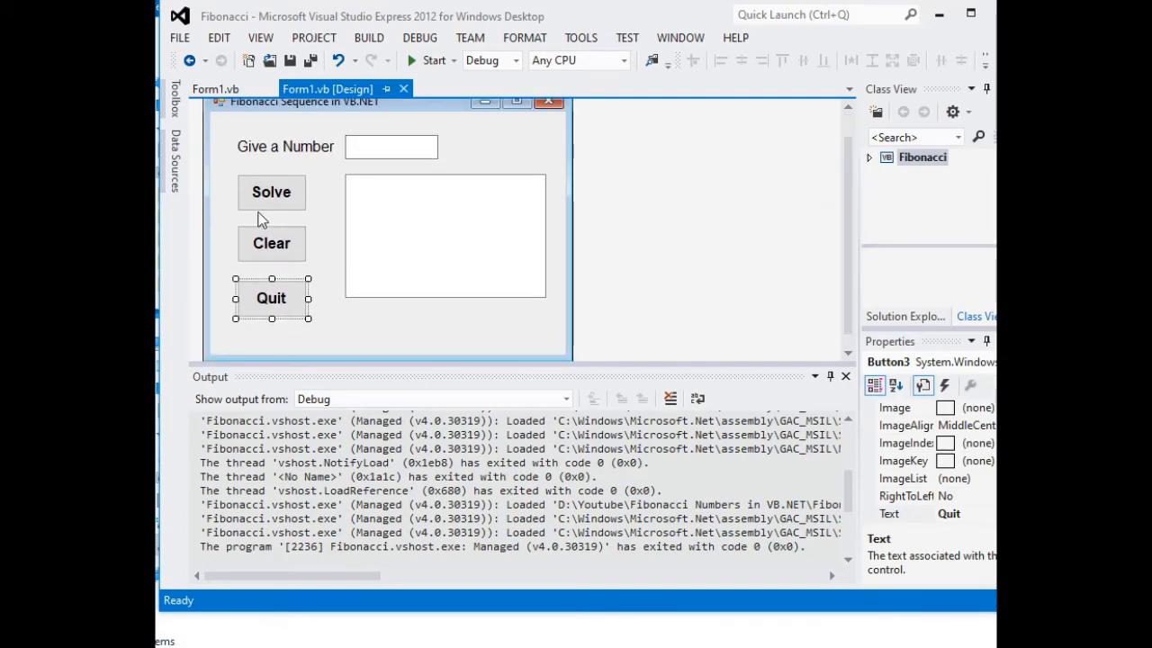
In the form code, replace the selected code with TextBox1.Text
left_click(215, 89)
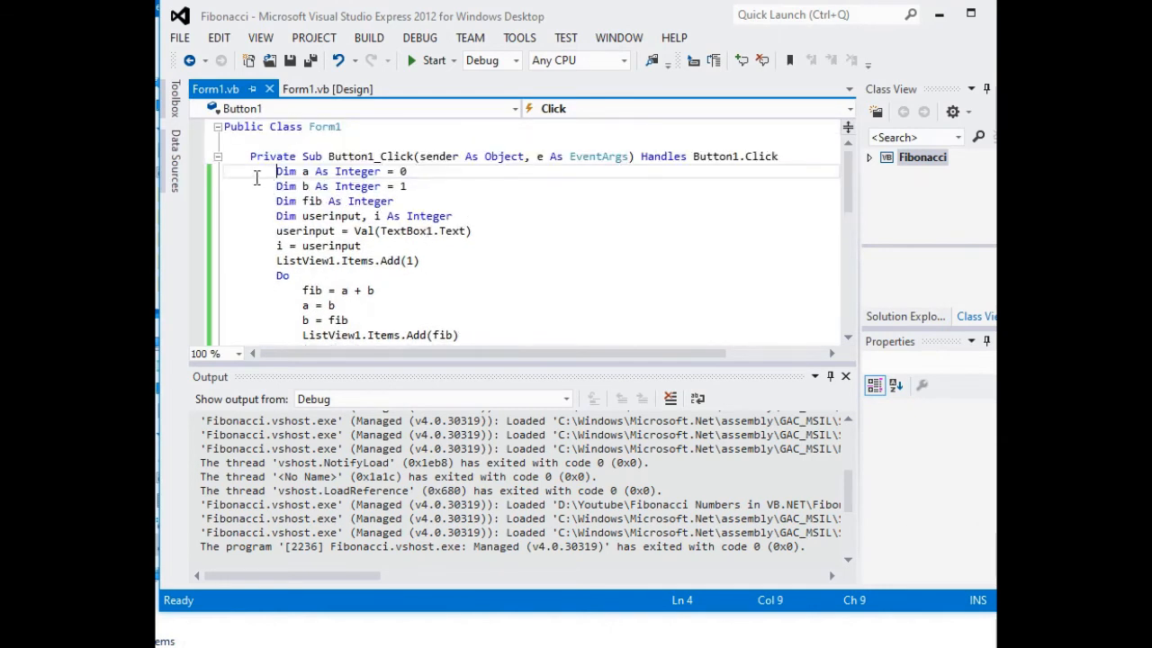
left_click_drag(277, 171, 394, 201)
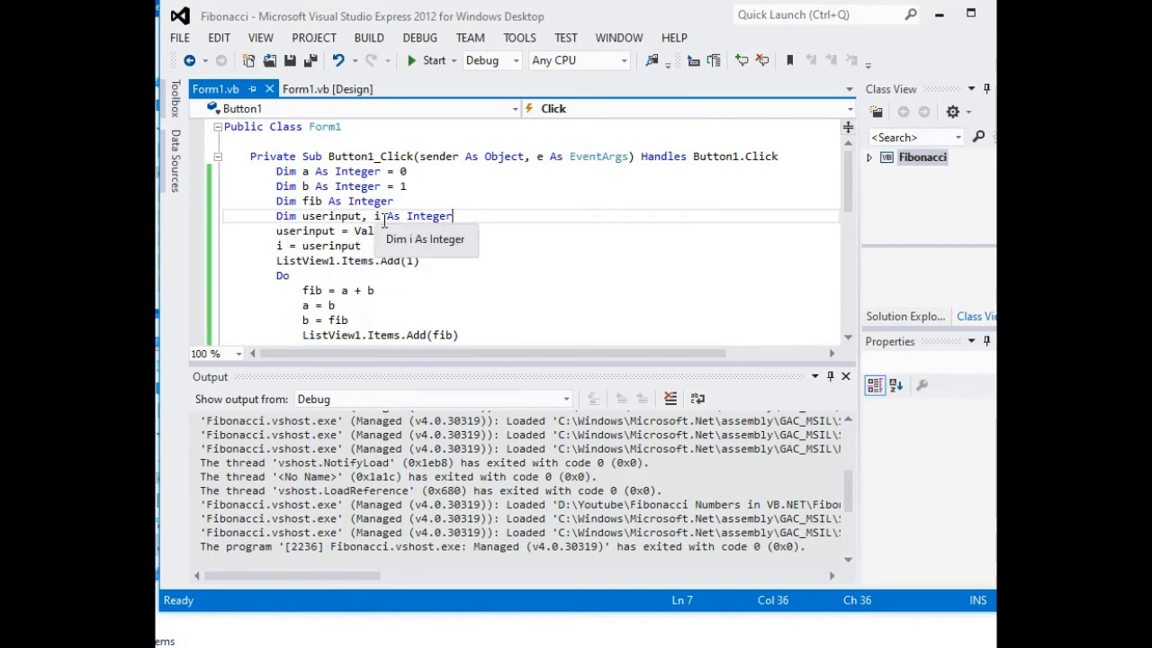
type("(TextBox1.Text)")
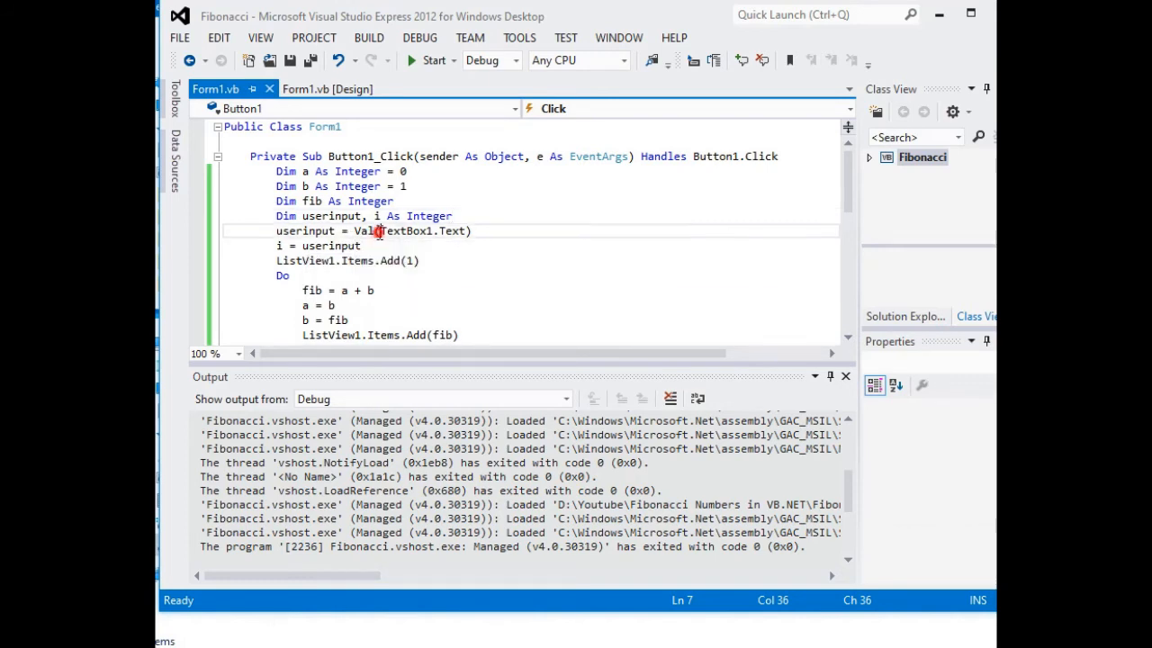
left_click(326, 88)
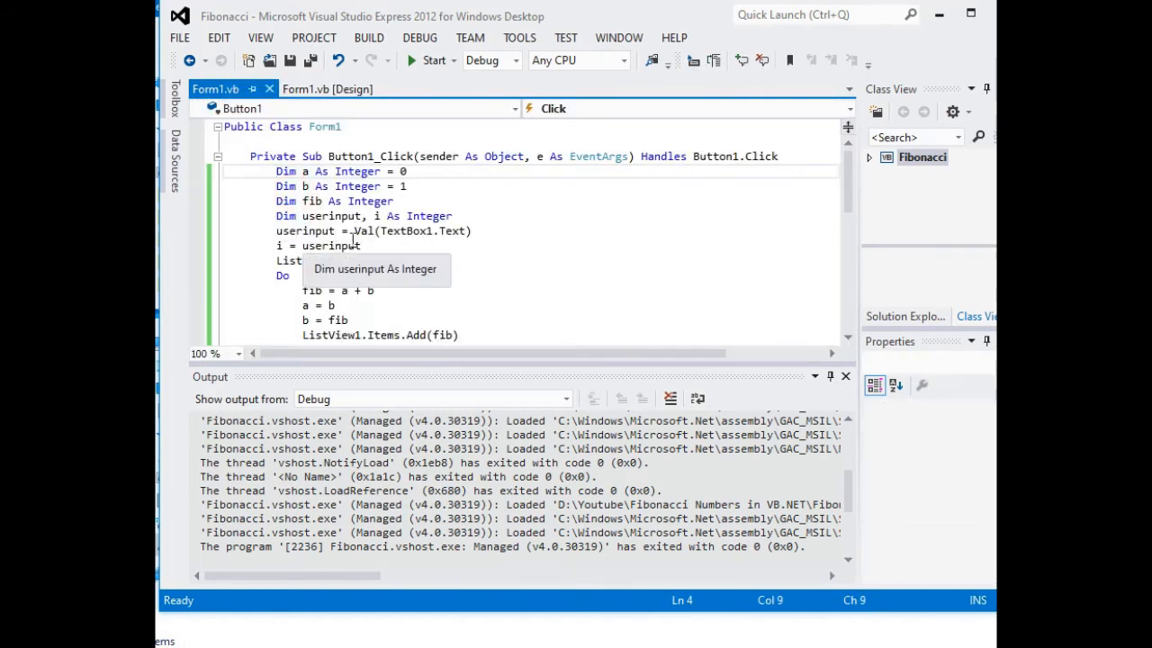
mouse_move(461, 231)
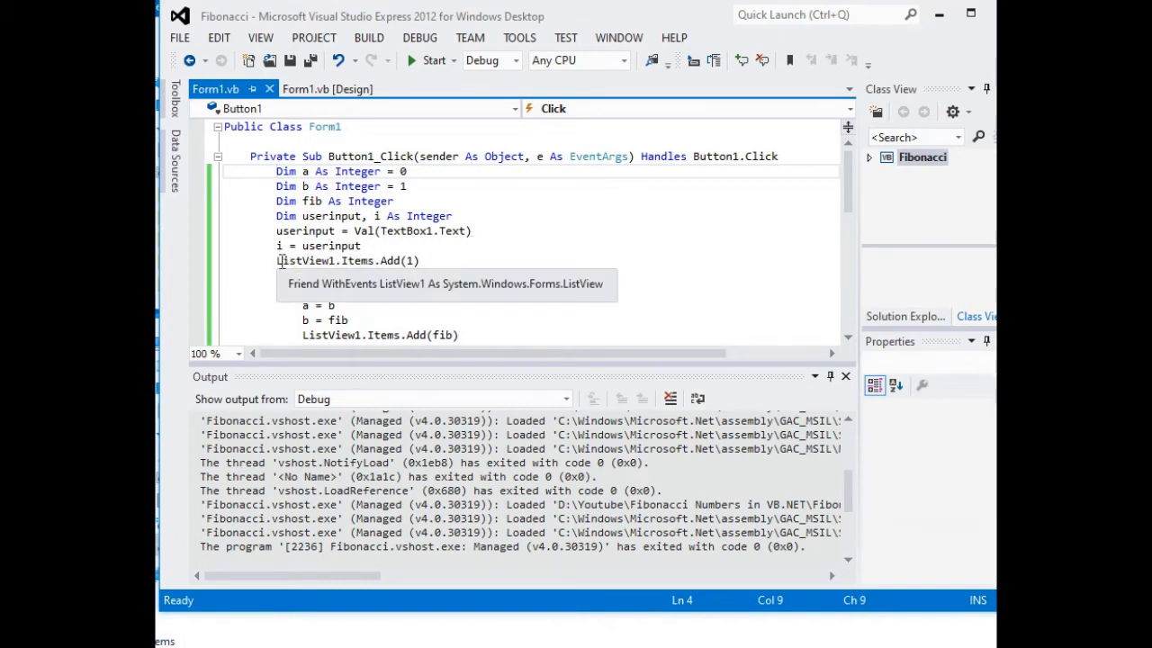
Open the Solve button's Button1_Click handler and scroll through its Do loop
left_click(326, 89)
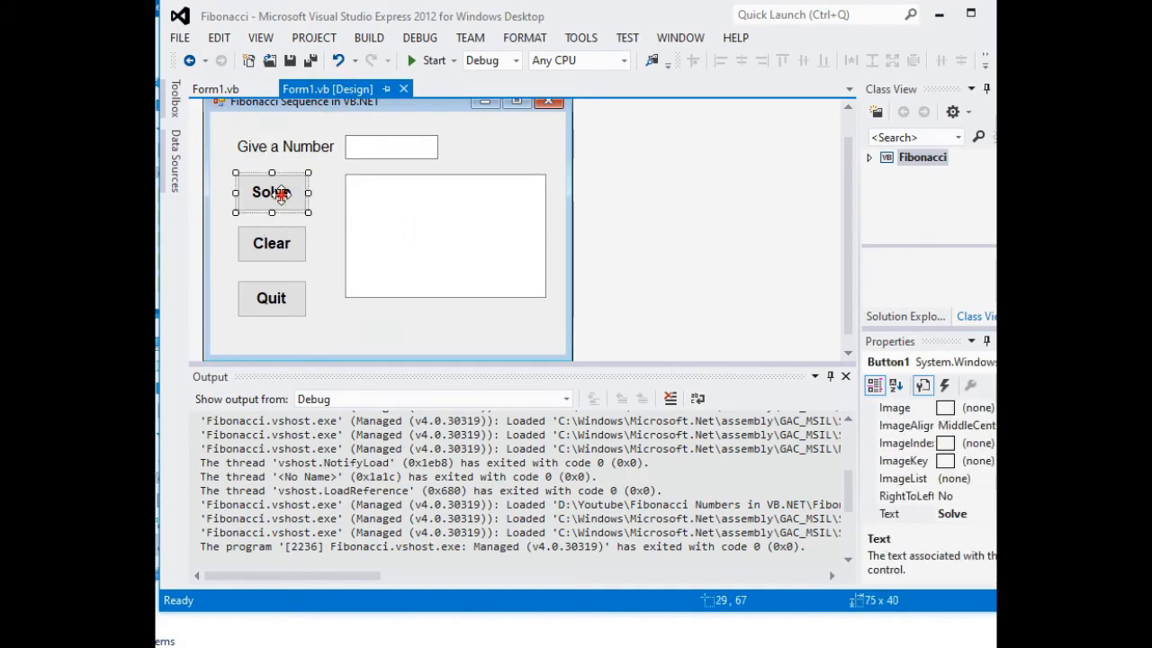
double_click(271, 192)
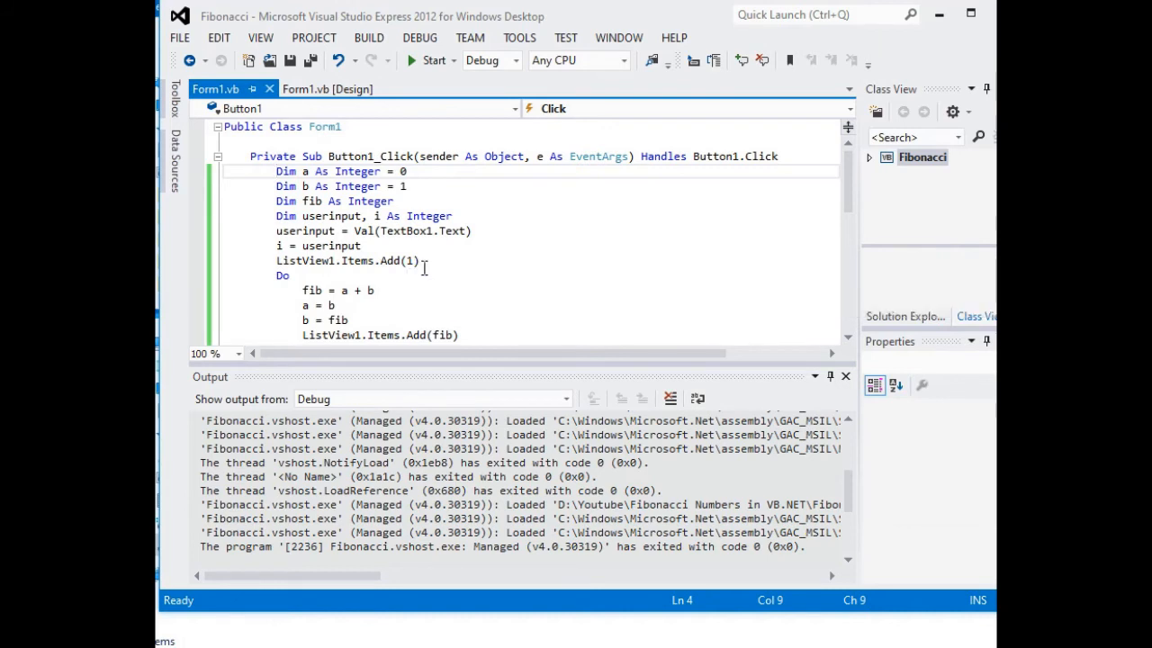
scroll("down", 3)
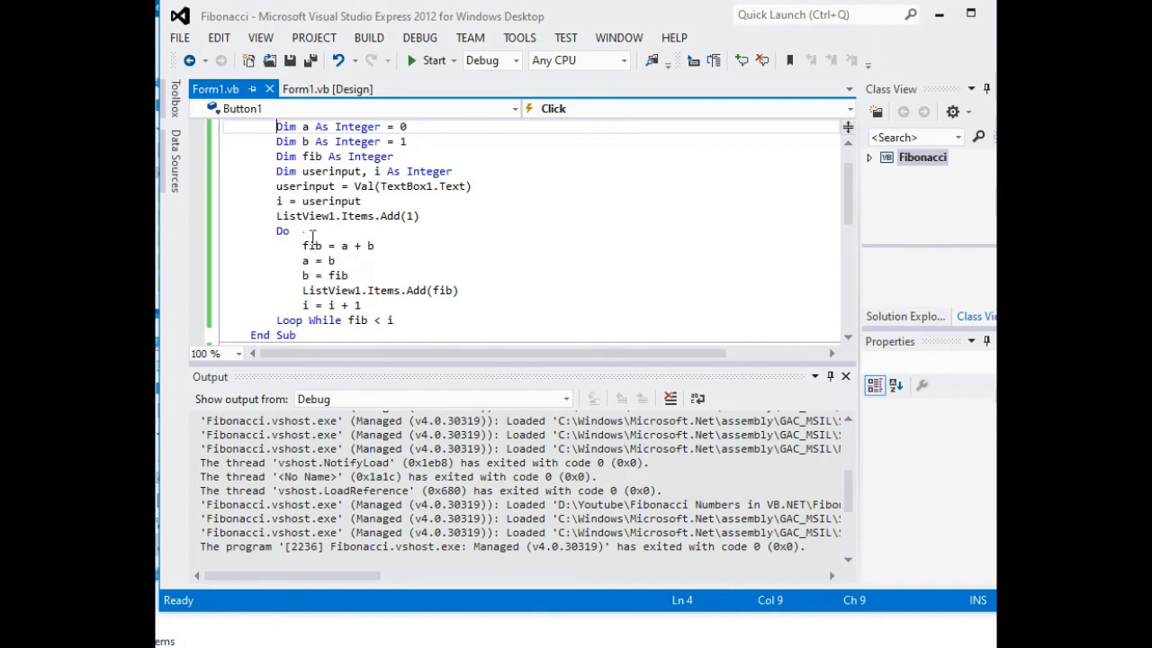
mouse_move(292, 267)
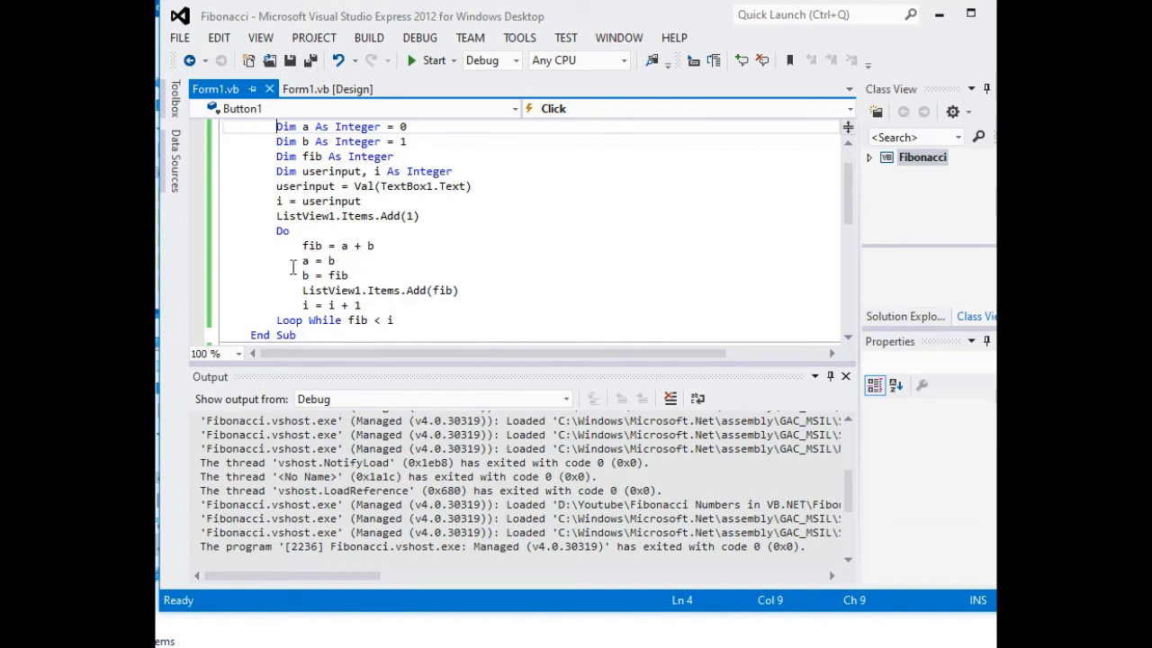
mouse_move(320, 290)
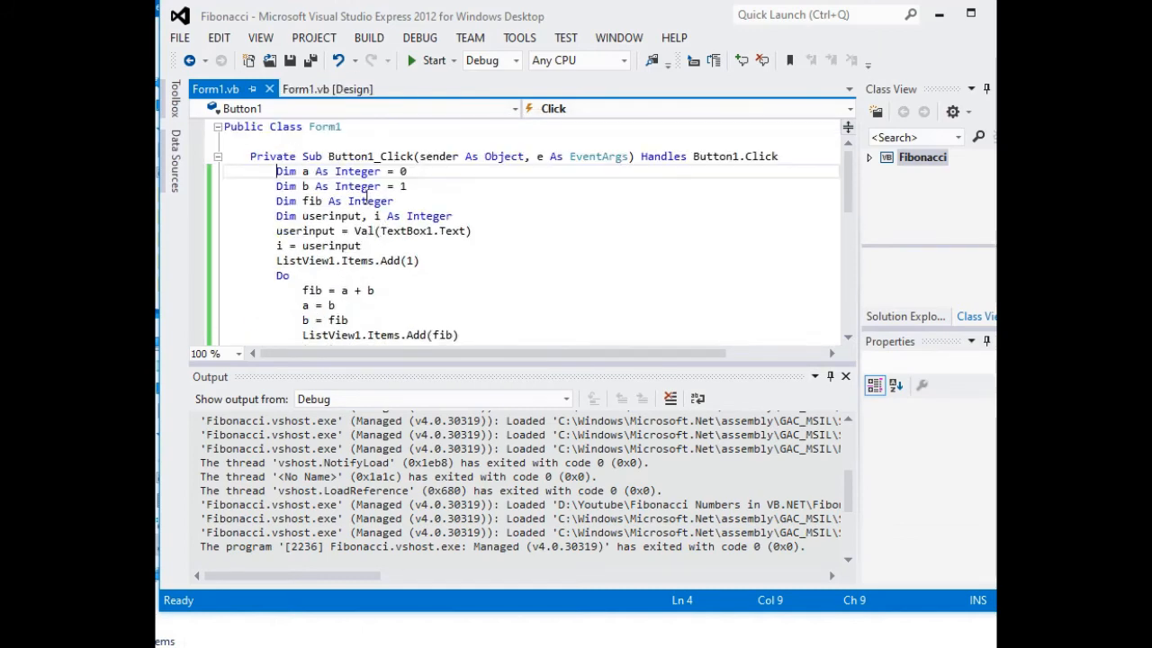
View the Clear (Button2_Click) and Quit (Button3_Click) handlers, then run the app
left_click(326, 89)
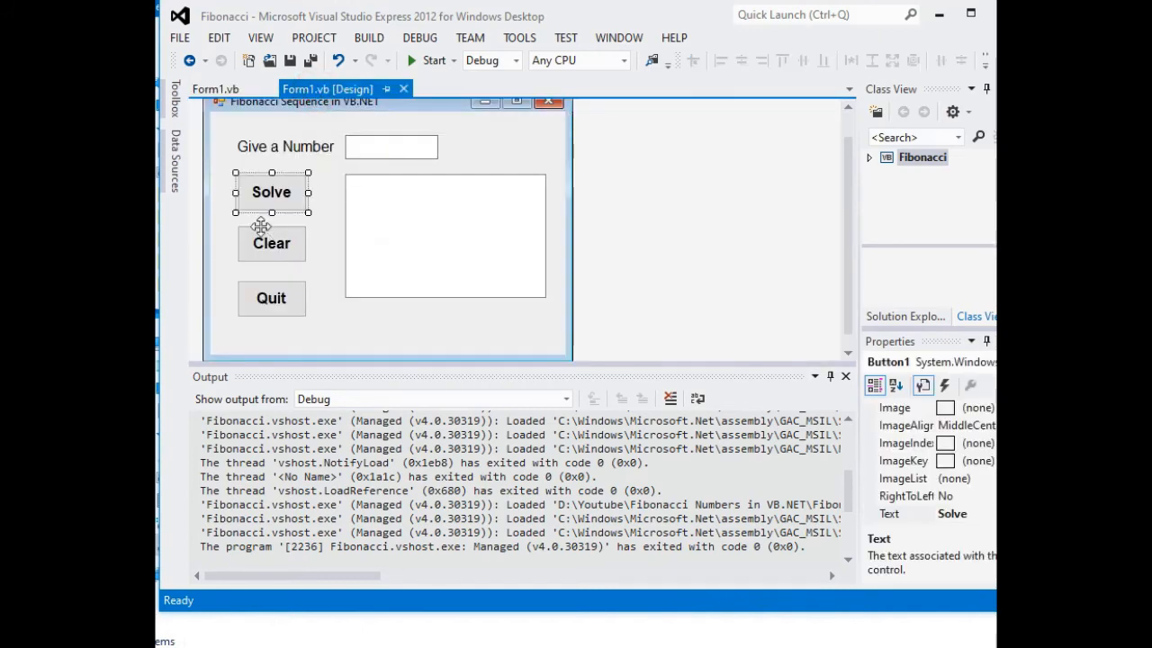
left_click(215, 88)
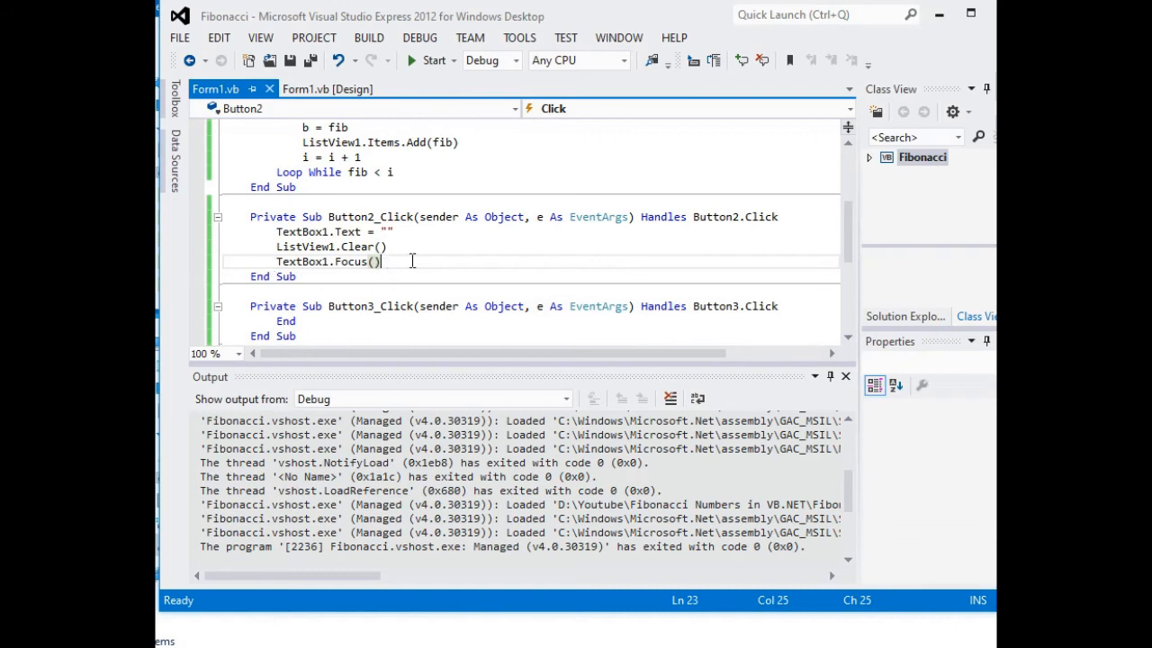
left_click(326, 88)
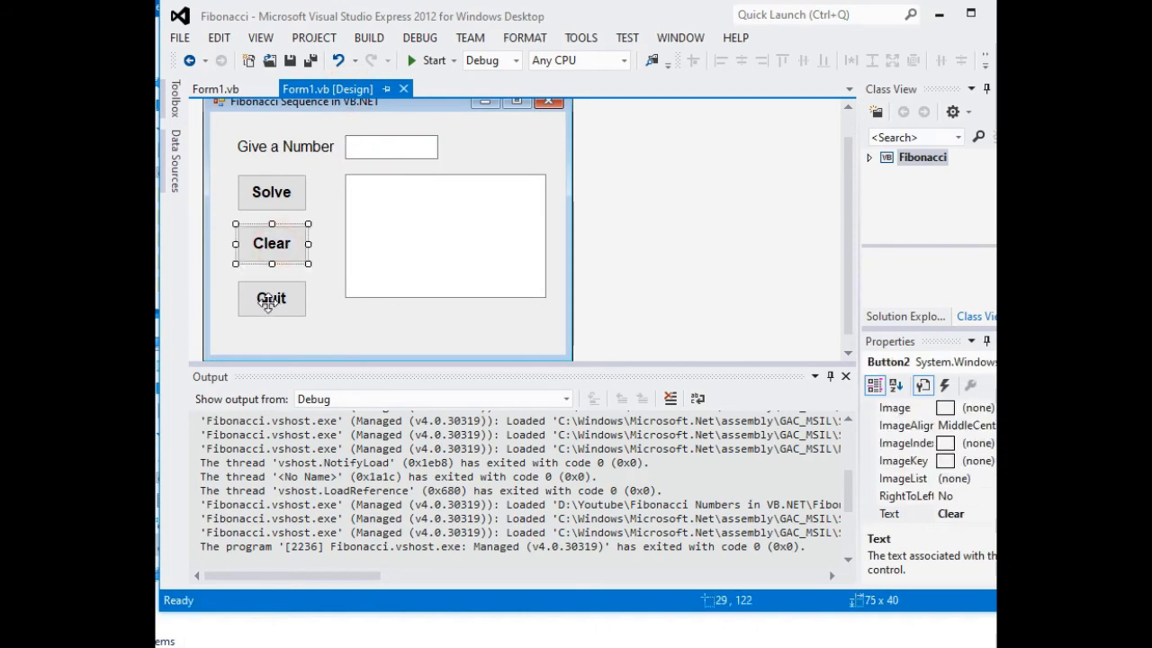
double_click(271, 298)
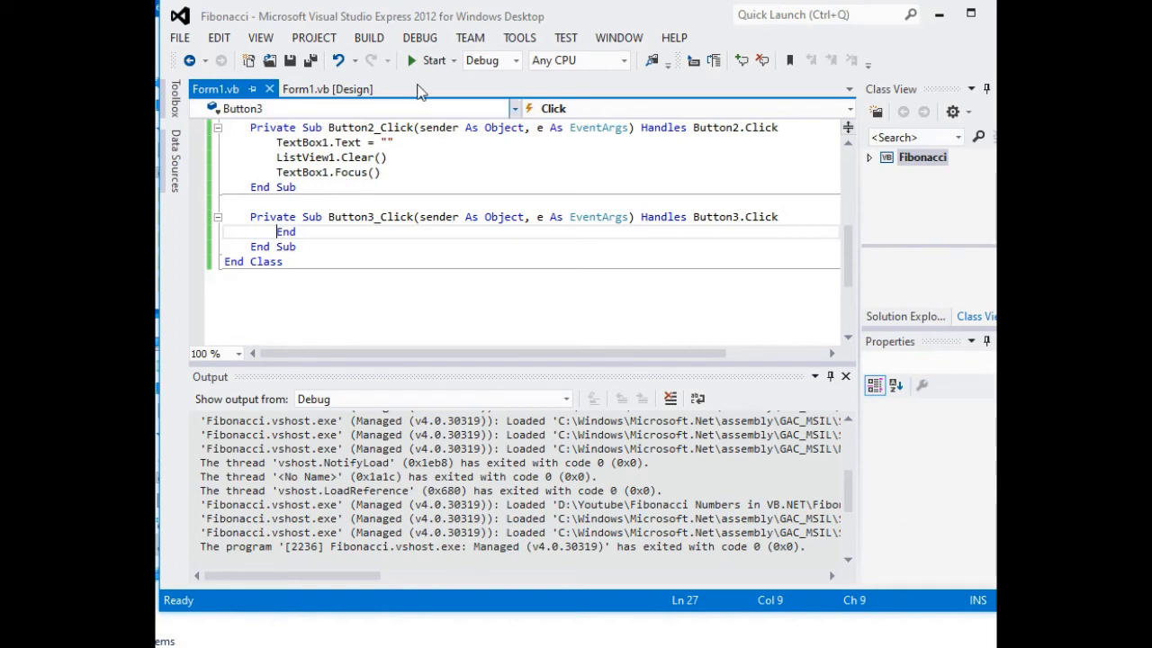
left_click(433, 60)
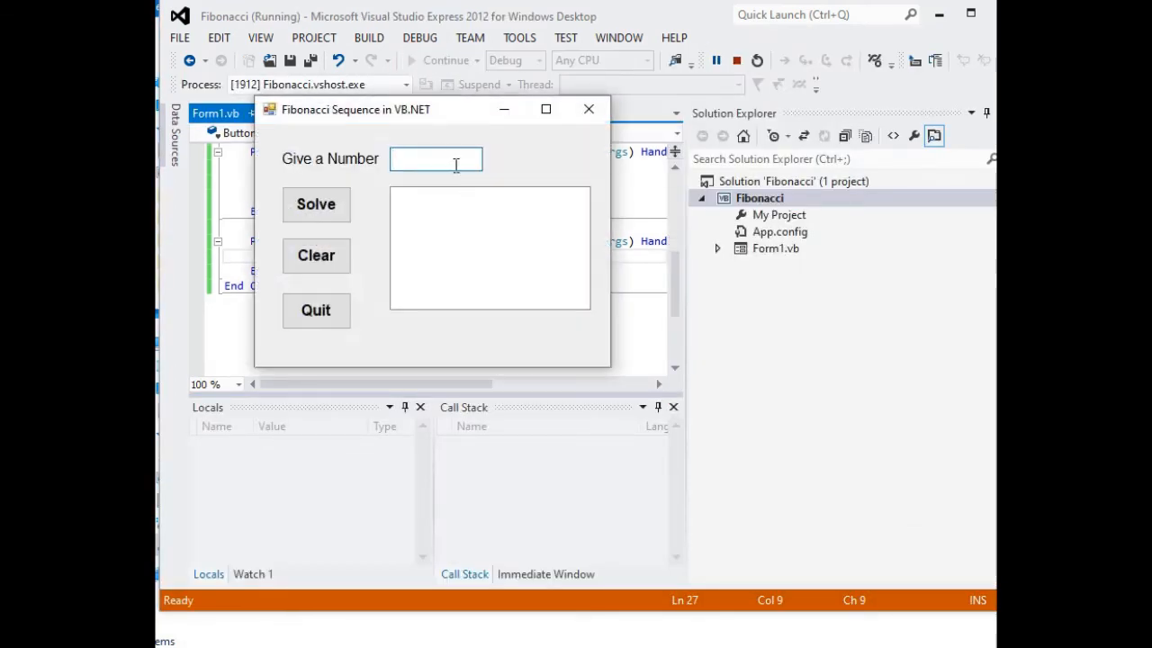
Solve the Fibonacci lists for 12 and 11, clearing after each
left_click(315, 203)
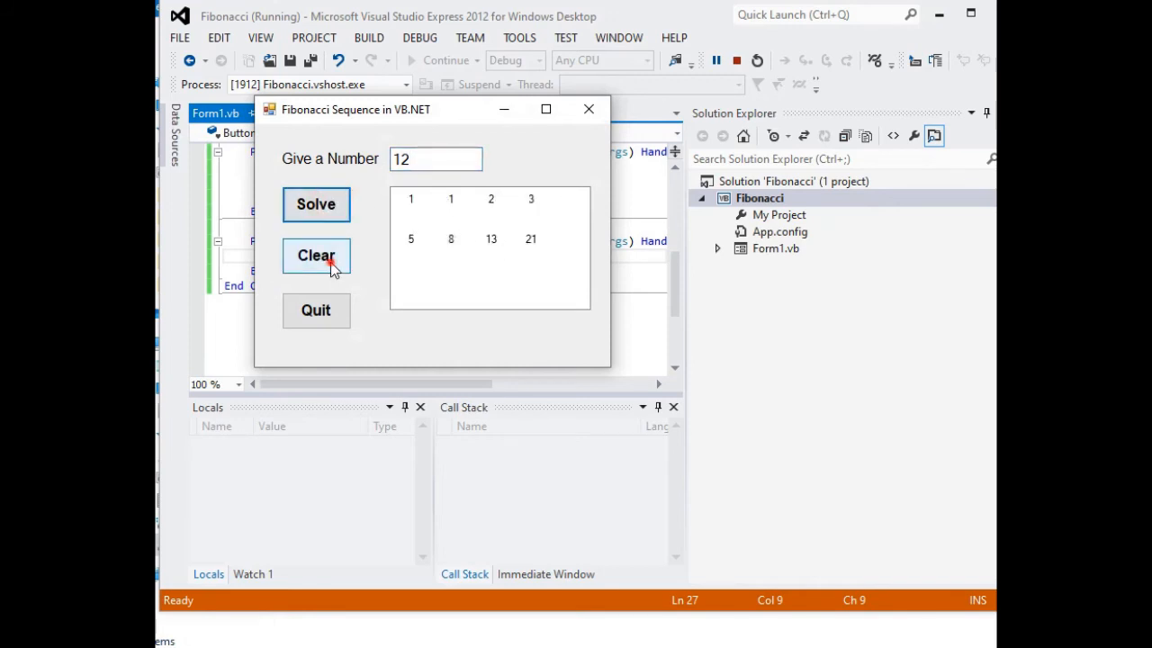
left_click(316, 256)
type("1")
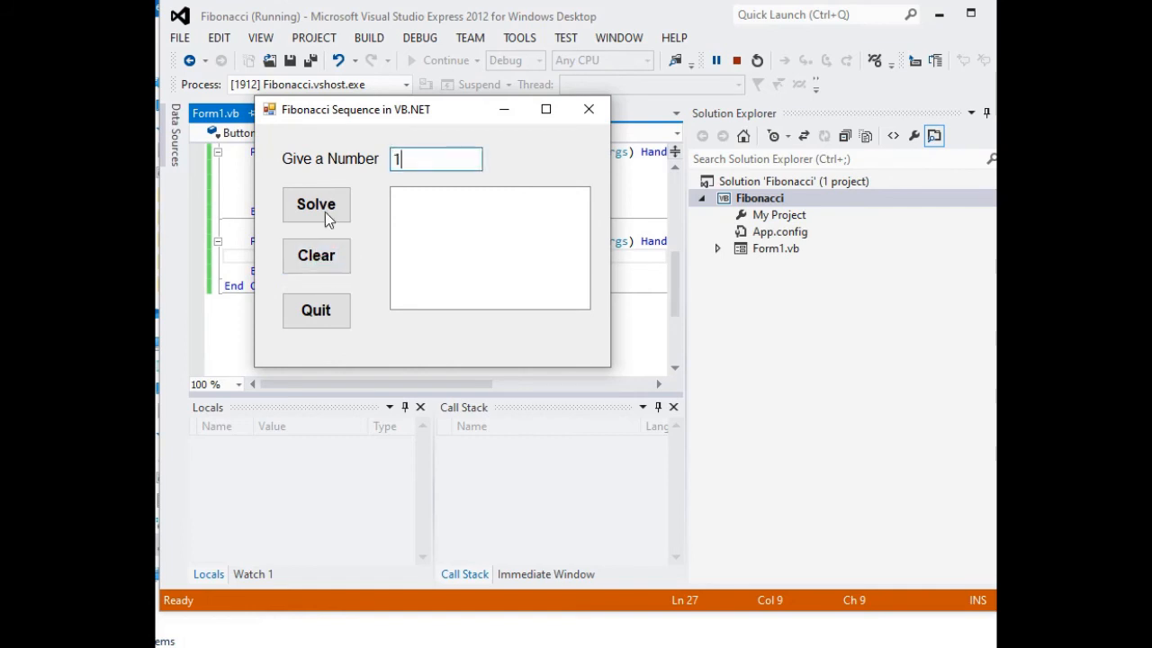
left_click(316, 204)
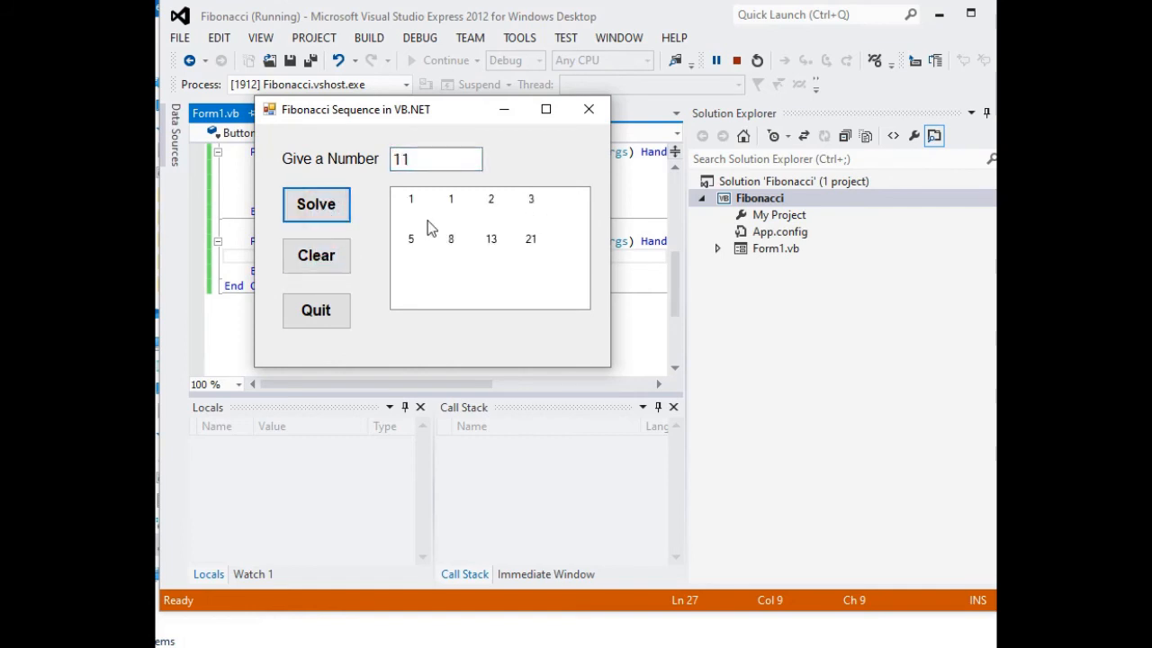
left_click(316, 255)
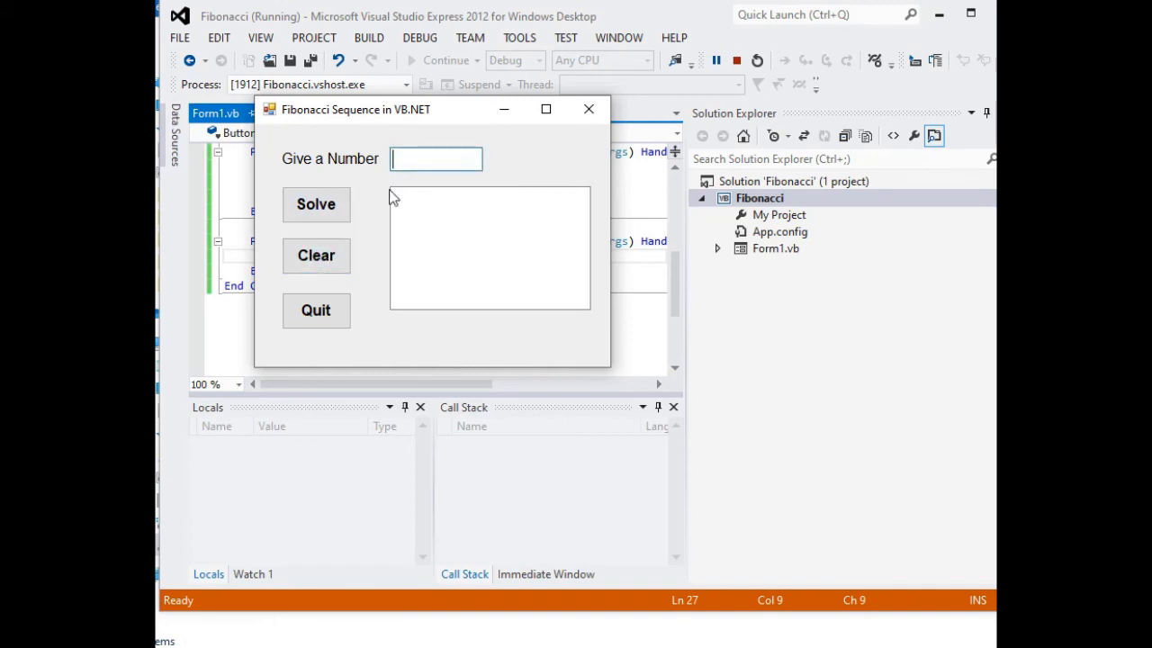
Solve for 23, clear, solve for 21, then quit the app
left_click(316, 204)
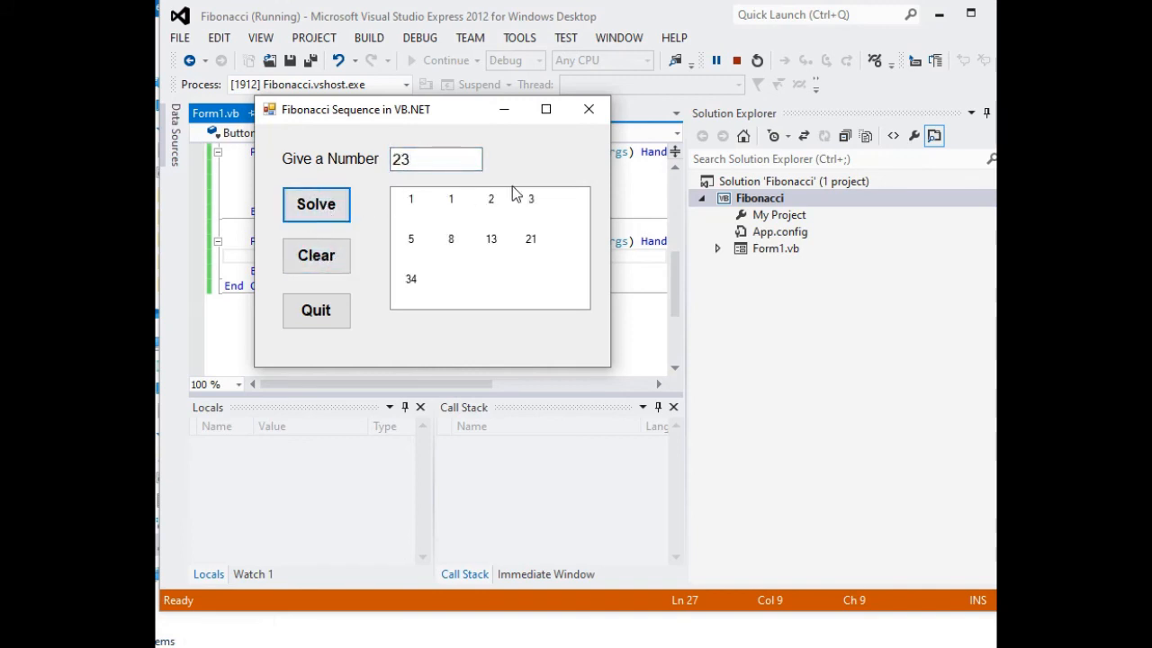
left_click(316, 256)
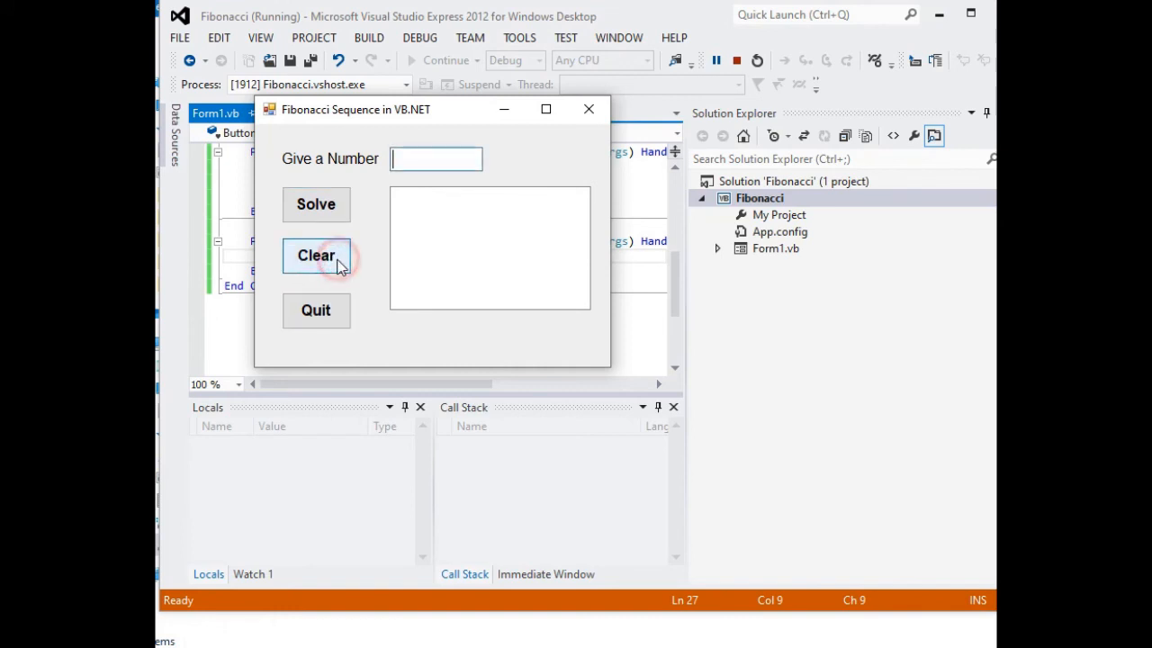
left_click(316, 204)
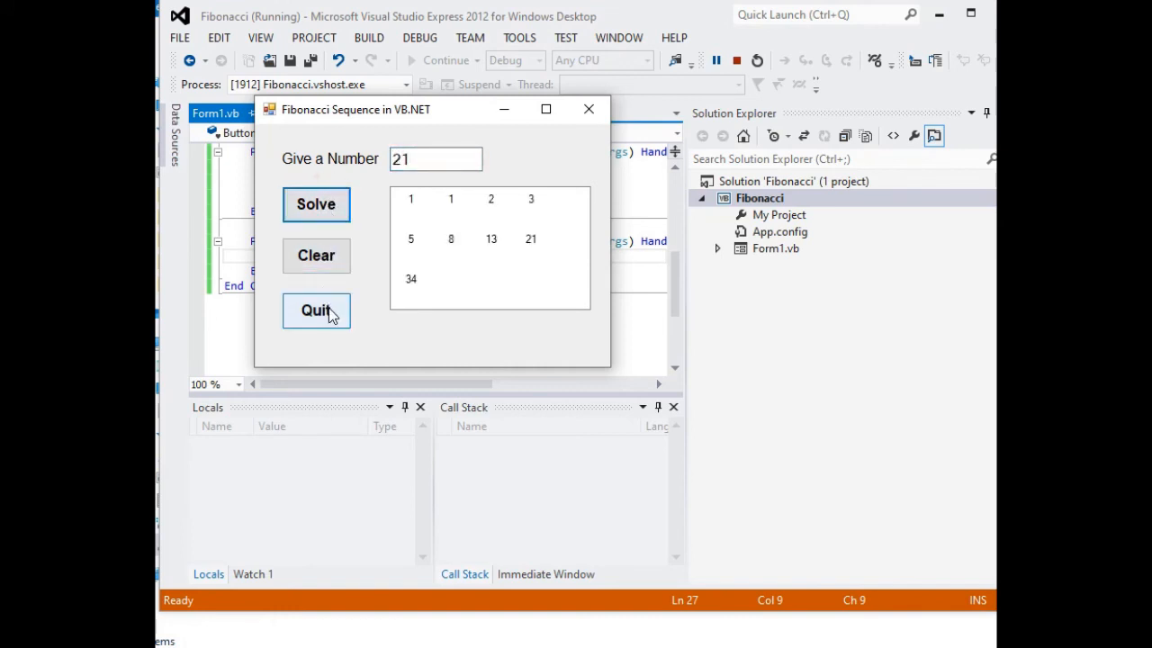
left_click(316, 310)
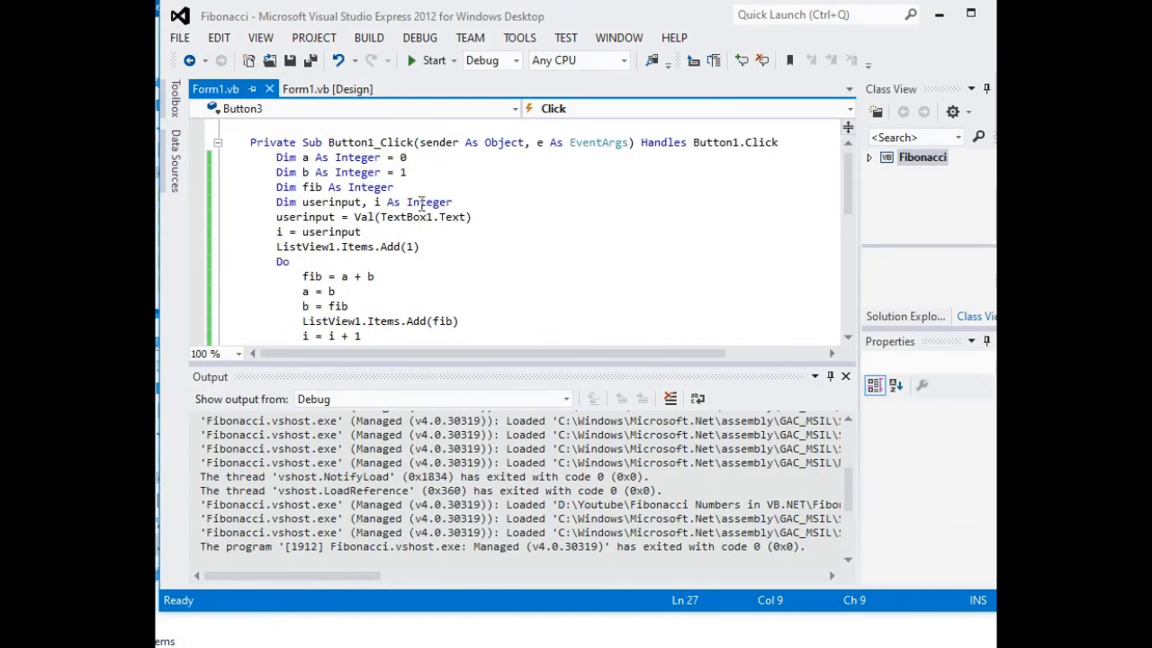
Relaunch the app and solve for 9, listing 1 through 21
left_click(431, 60)
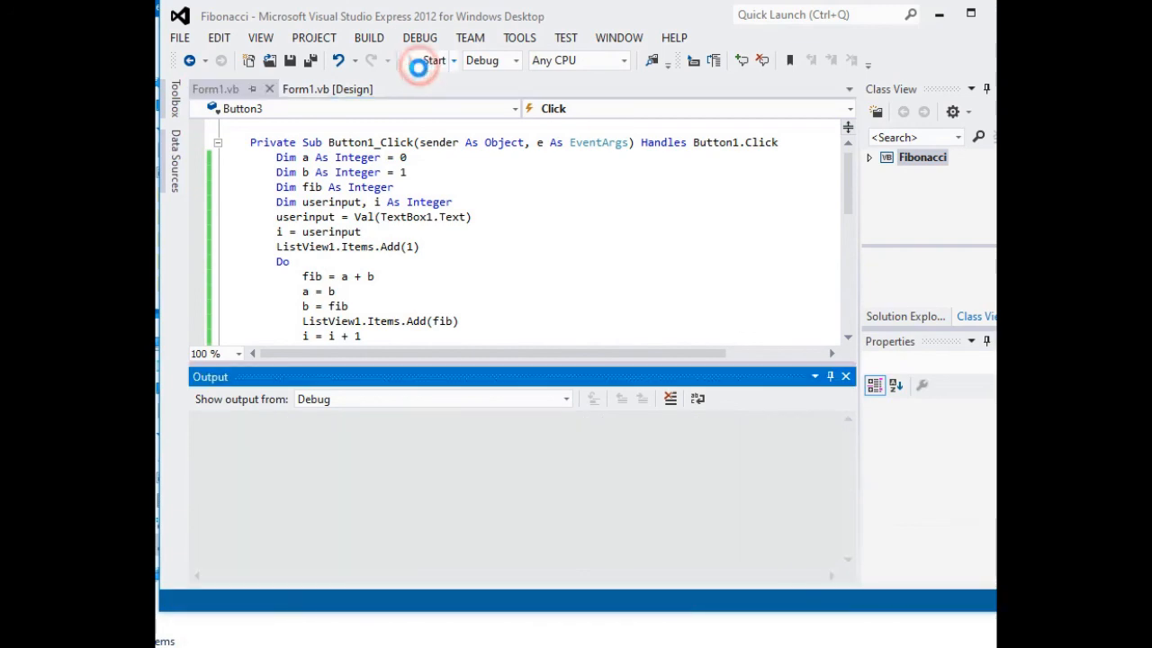
left_click(433, 59)
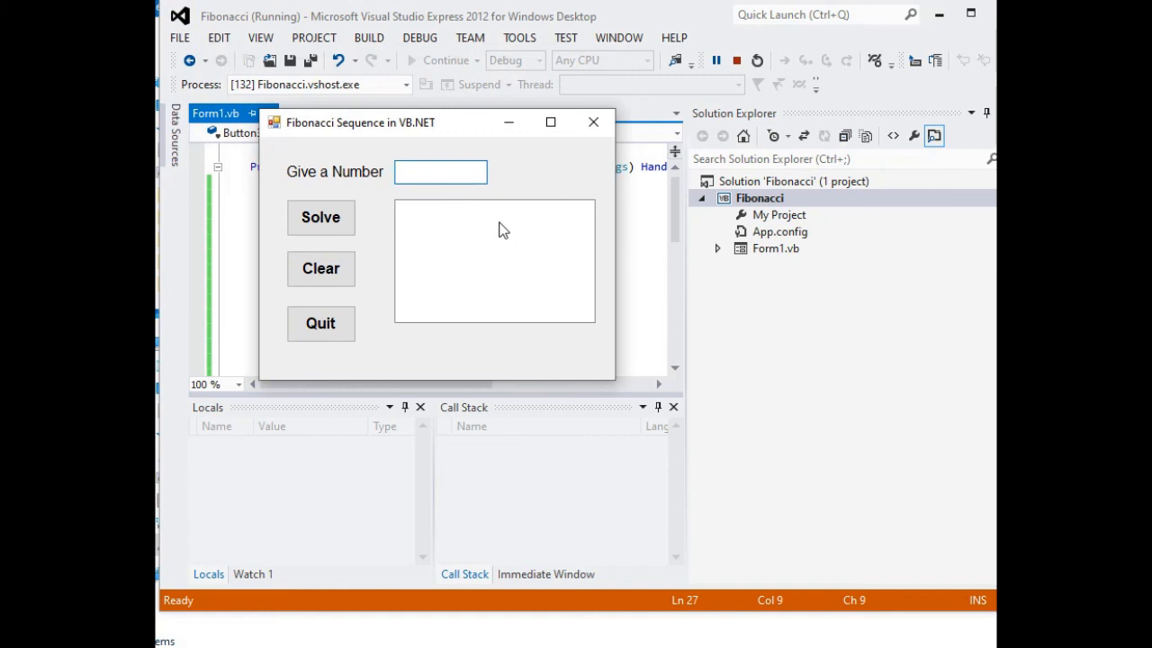
type("9")
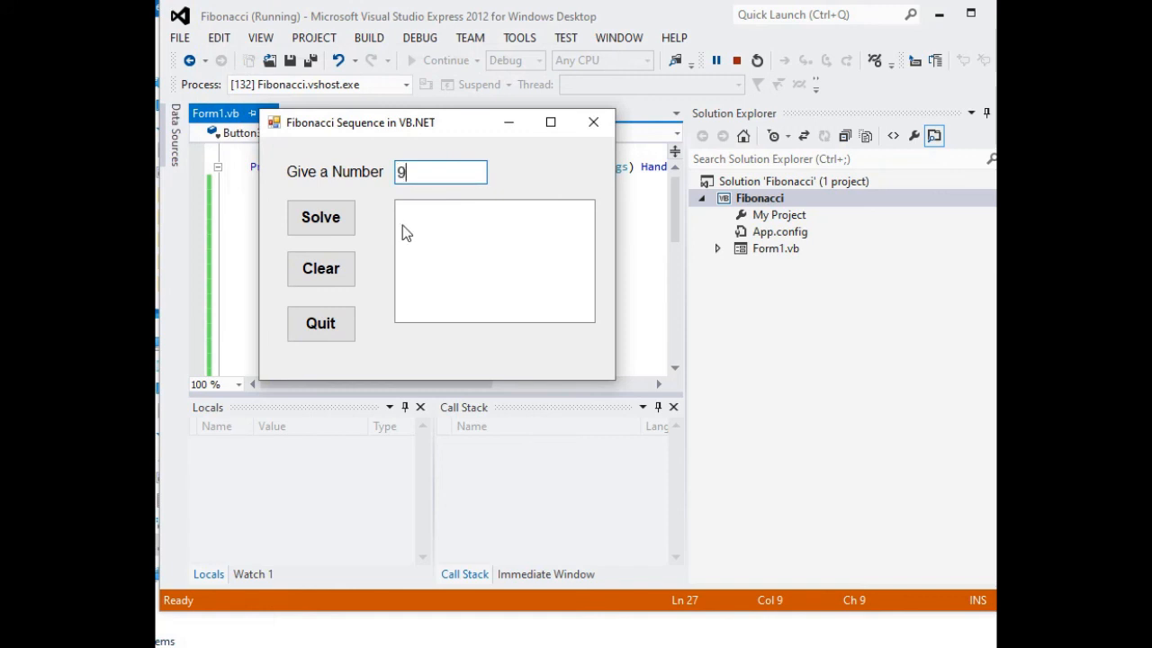
left_click(320, 216)
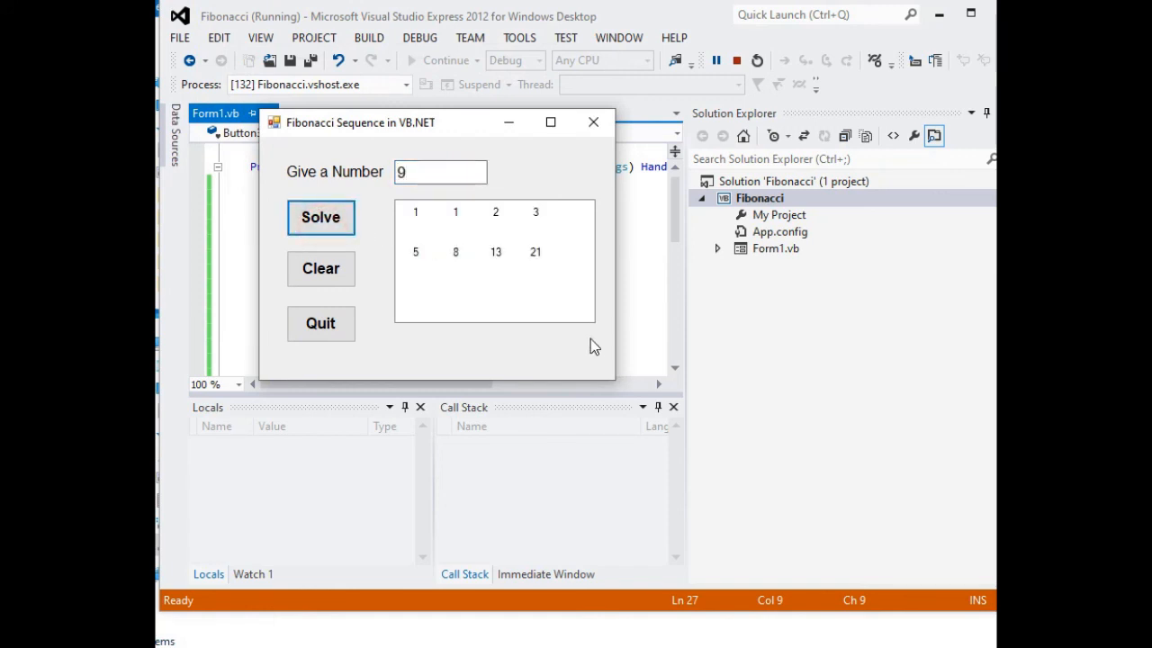